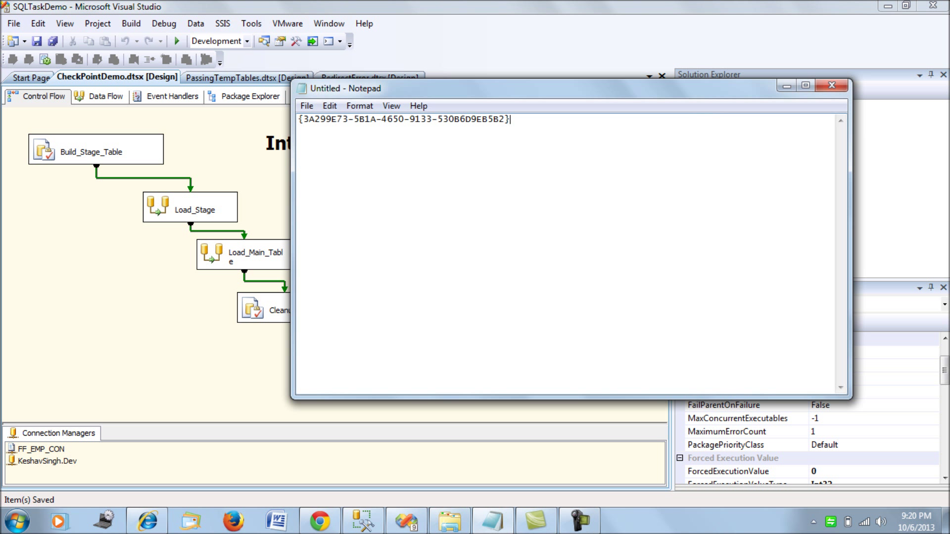
Close the untitled Notepad note holding the package GUID without saving it
left_click(832, 85)
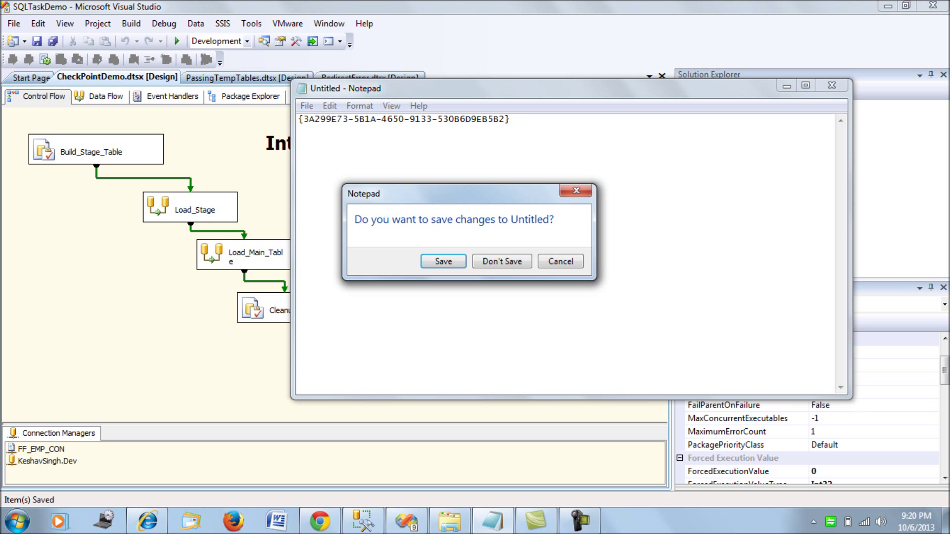
left_click(501, 262)
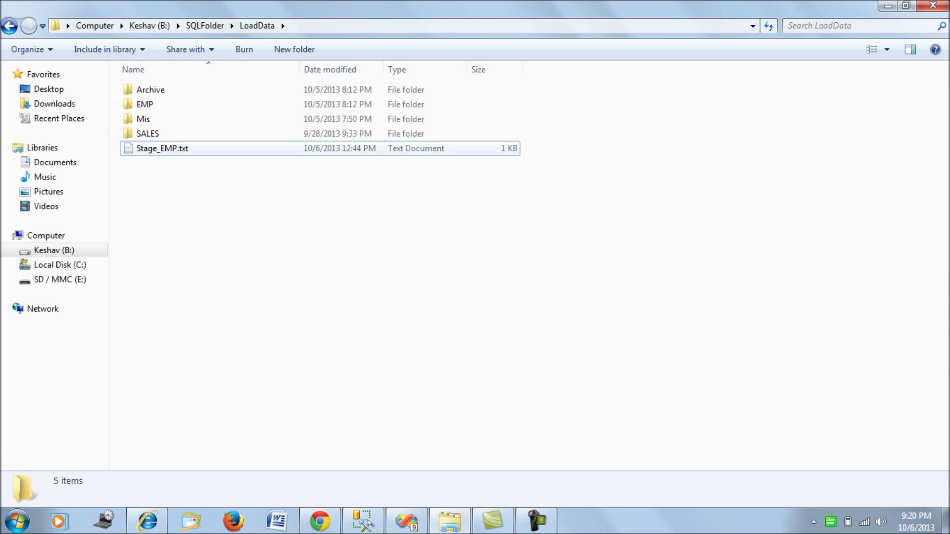
Open Stage_EMP.txt in Notepad, review its eight employee rows, then close it
double_click(162, 149)
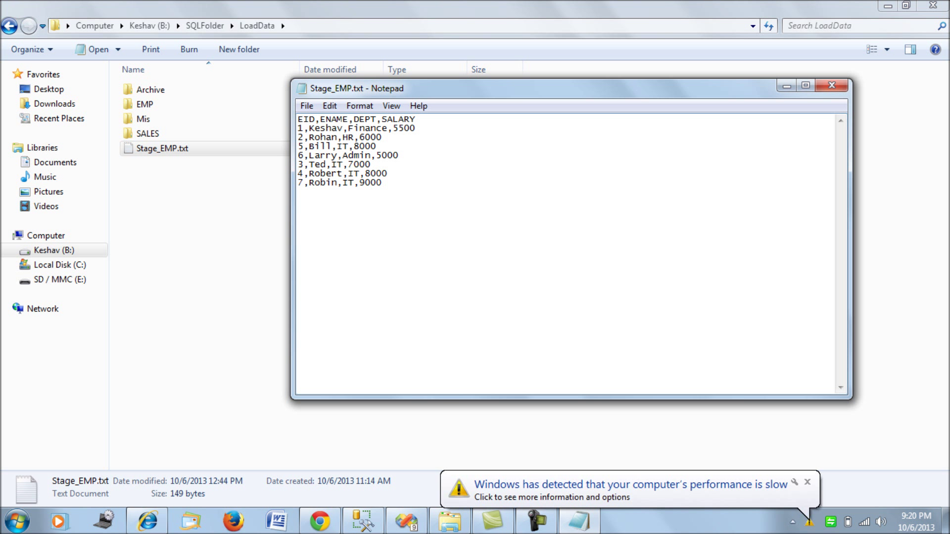
left_click(831, 85)
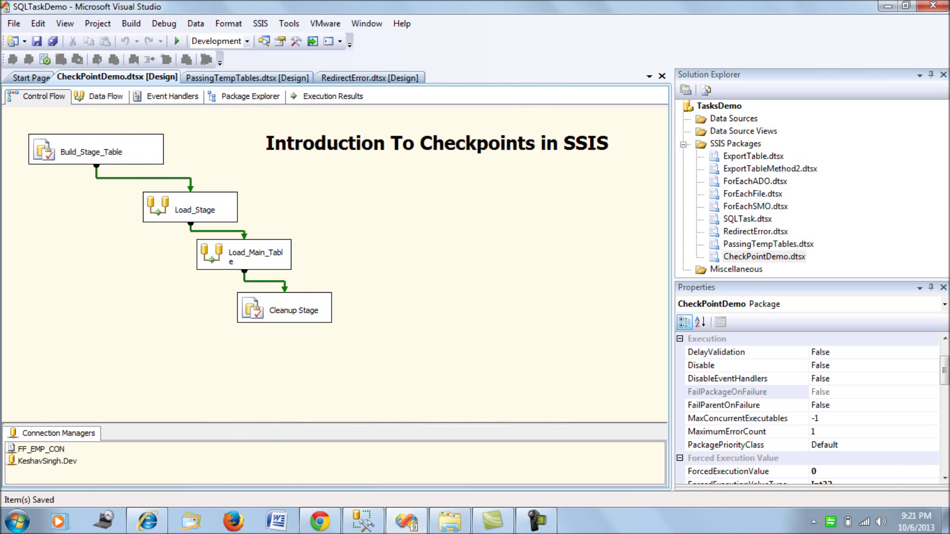
Inspect Load_Stage's Flat File Source and its OLE DB Destination into Stage_IT_EMP
left_click(98, 96)
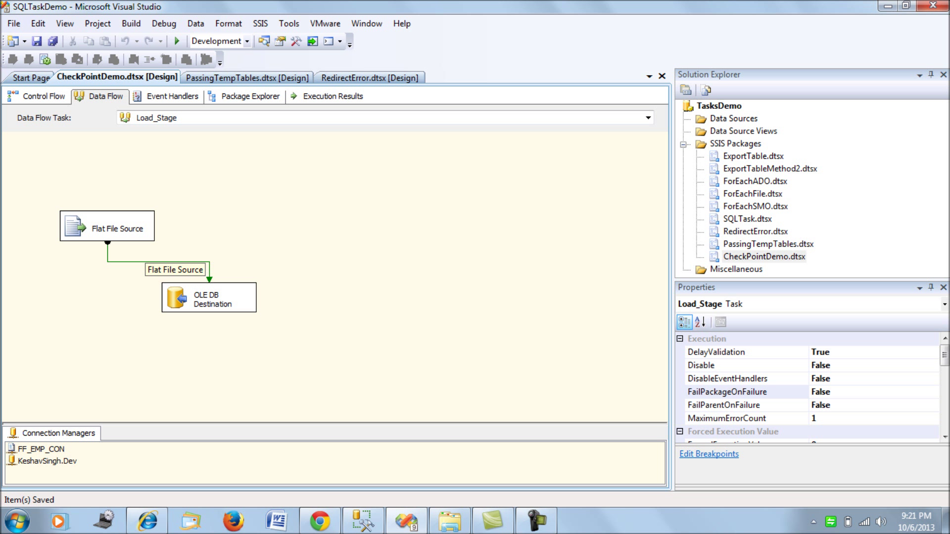
left_click(106, 226)
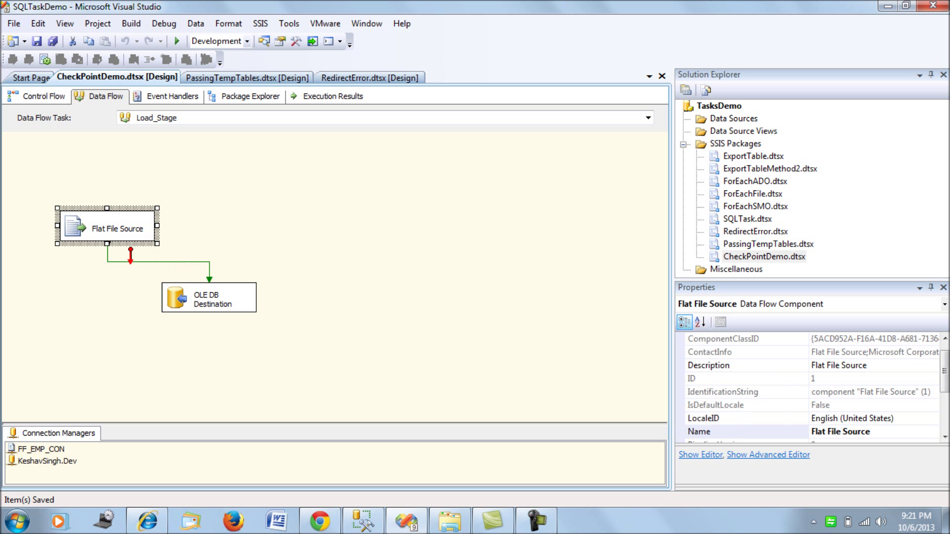
left_click(209, 297)
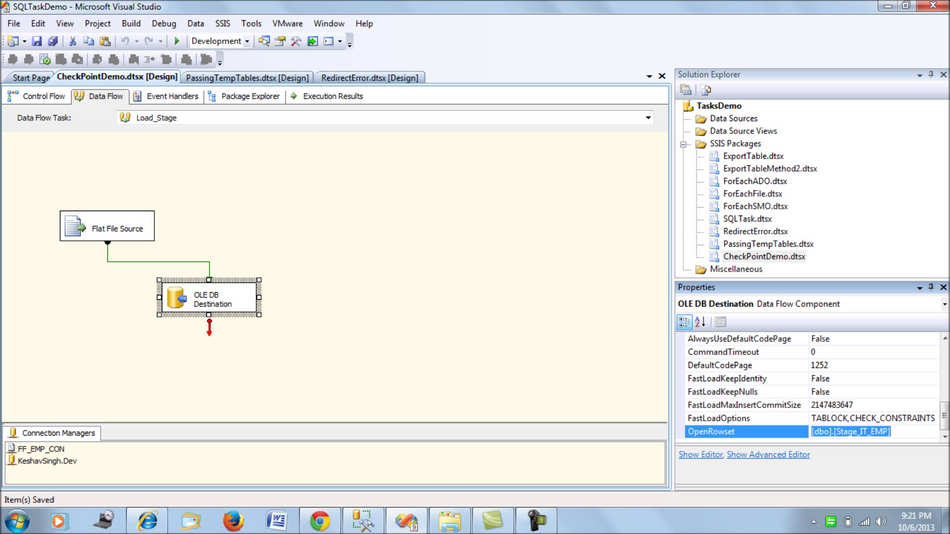
left_click(36, 95)
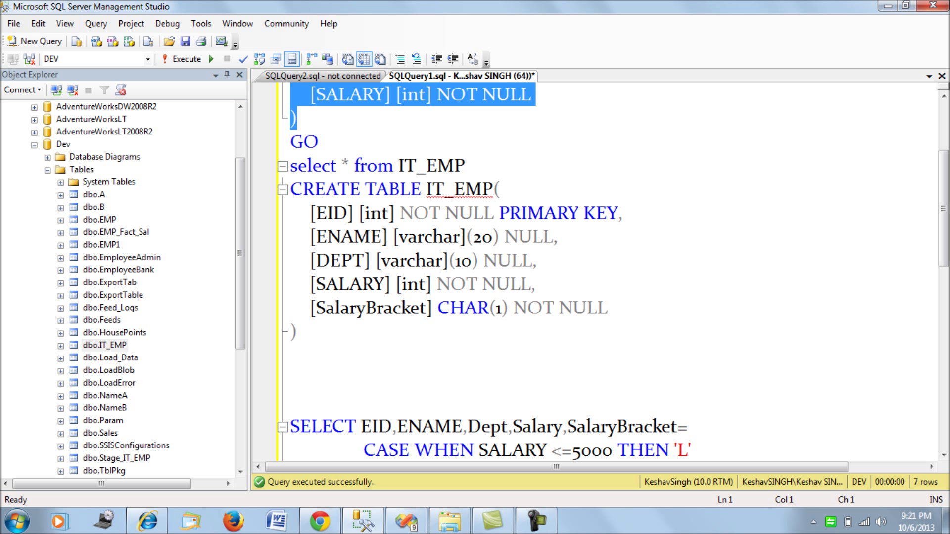
Examine the IT_EMP CREATE TABLE script, the SalaryBracket CASE query and the IT_EMP DELETE
double_click(370, 308)
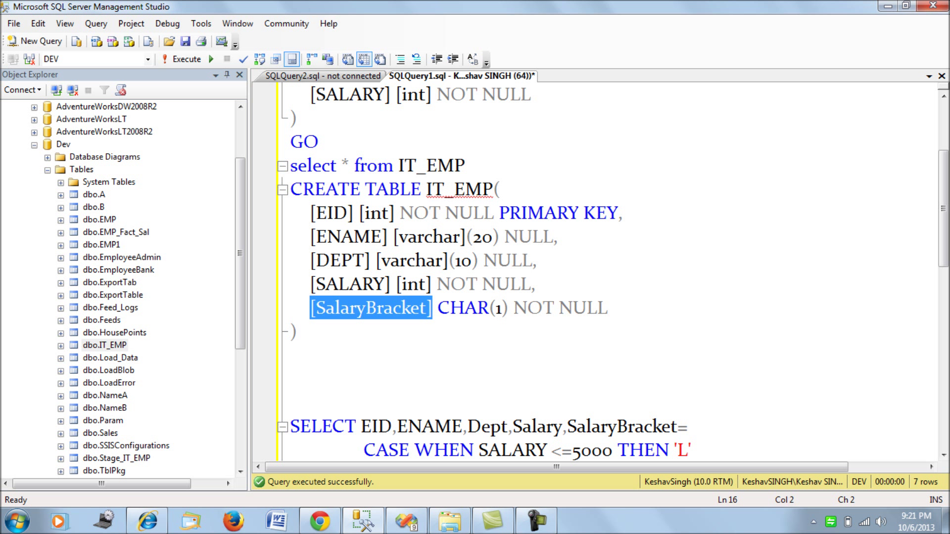
double_click(460, 189)
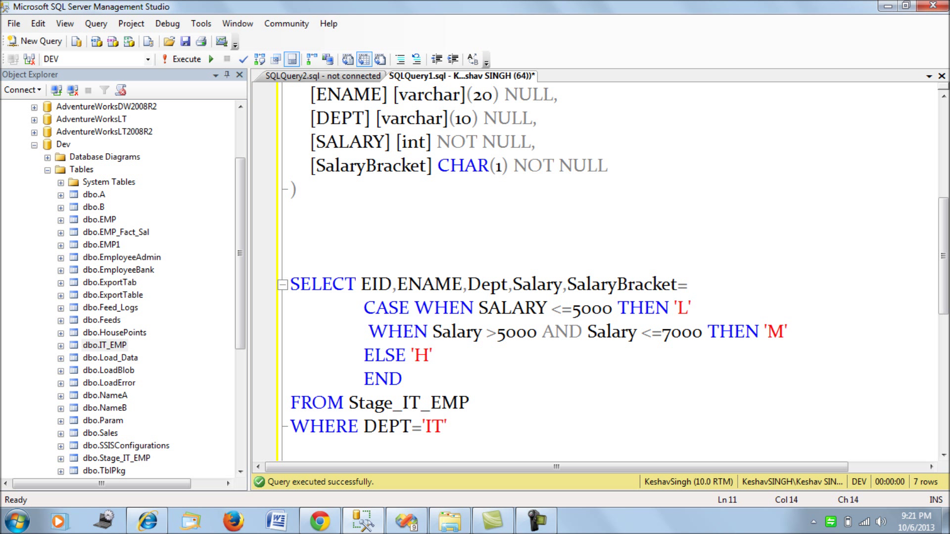
left_click_drag(482, 308, 481, 332)
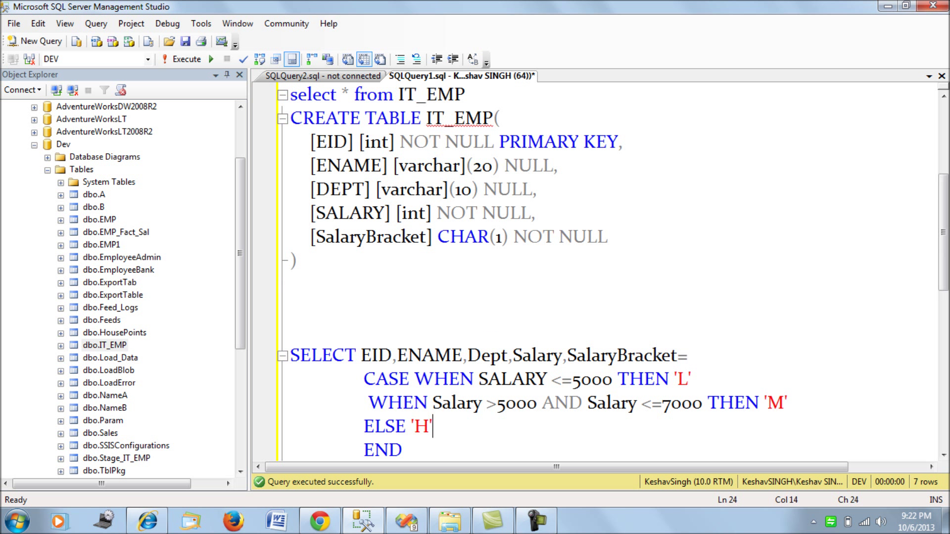
scroll("down", 3)
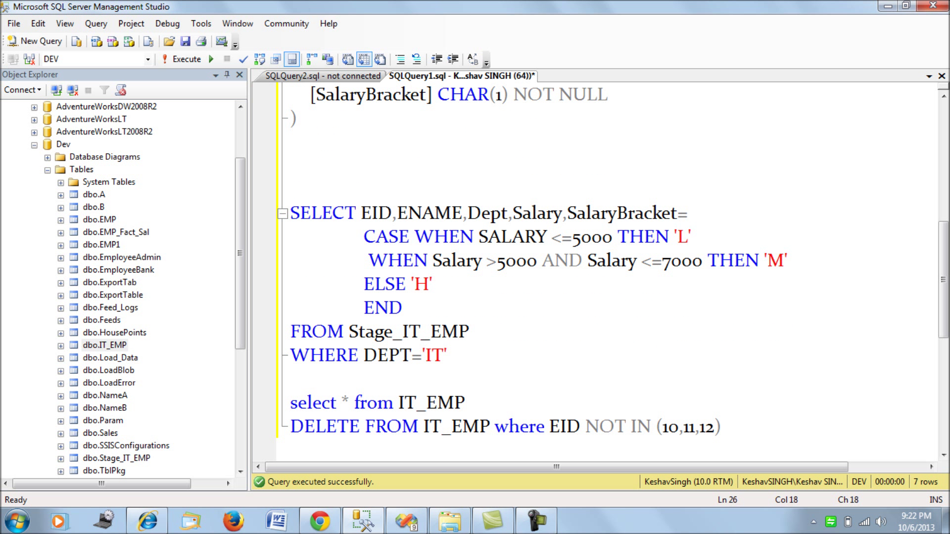
double_click(410, 332)
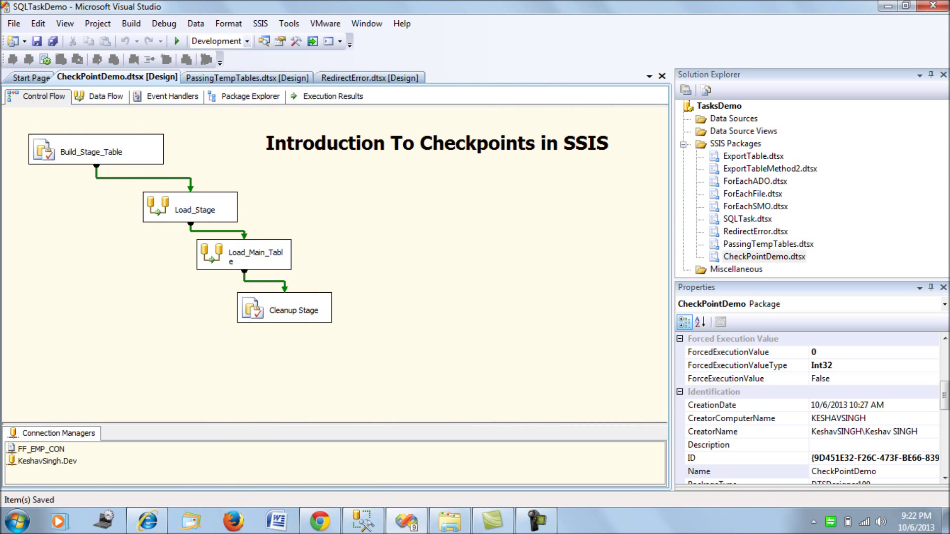
left_click(99, 96)
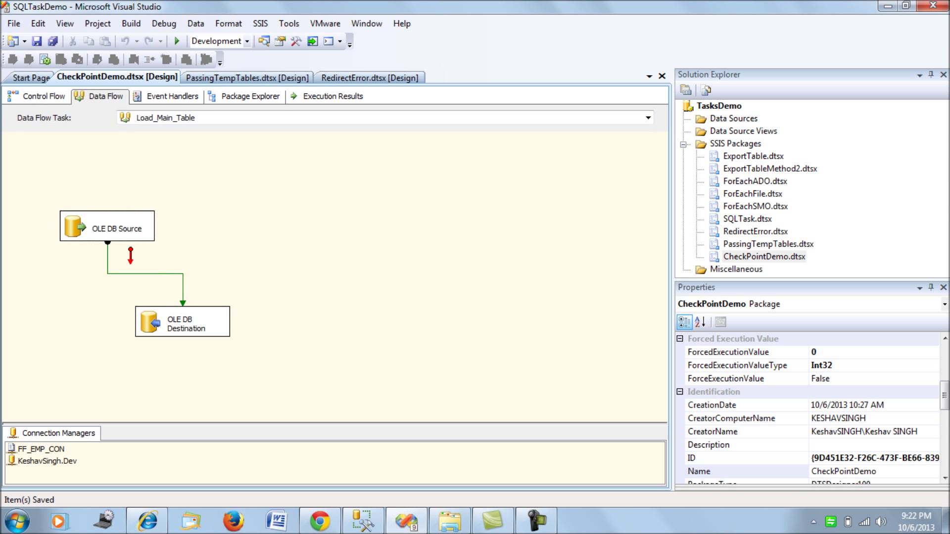
left_click(107, 226)
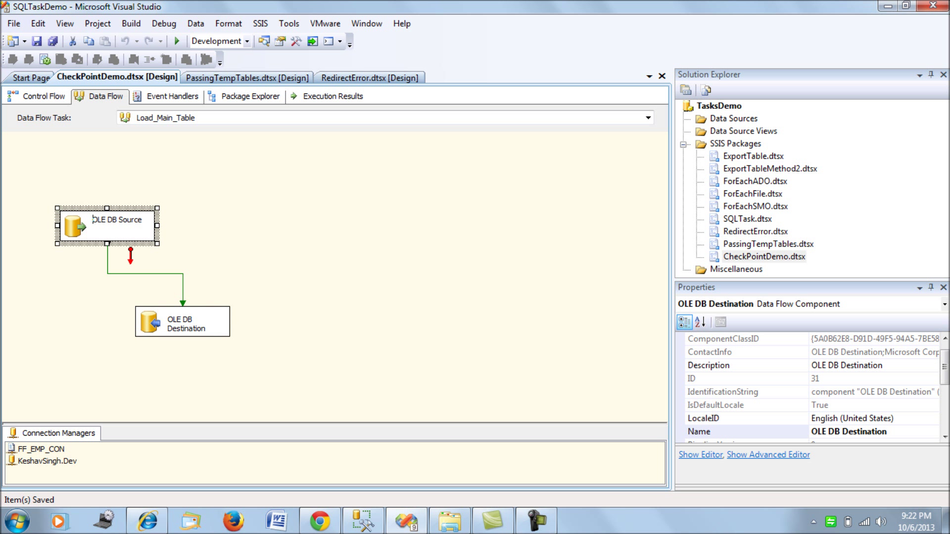
double_click(106, 227)
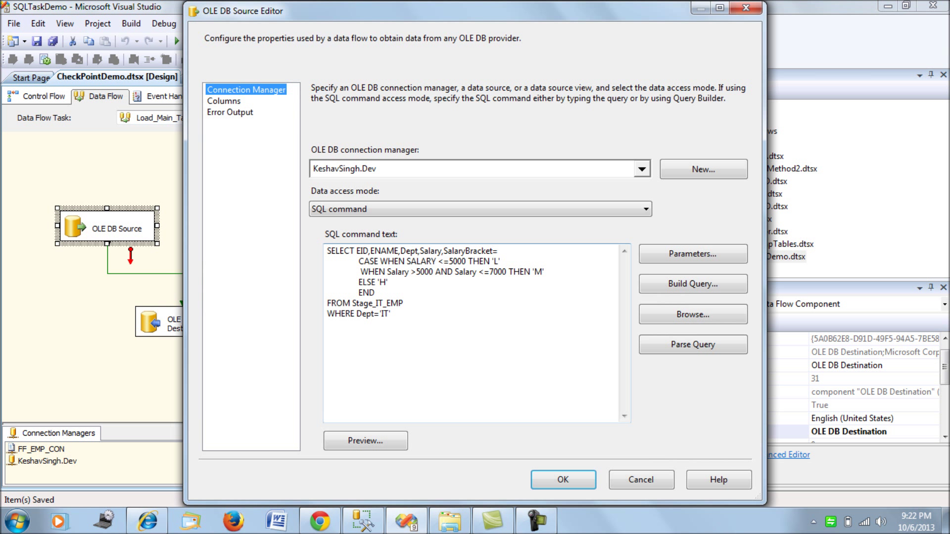
key("ctrl+a")
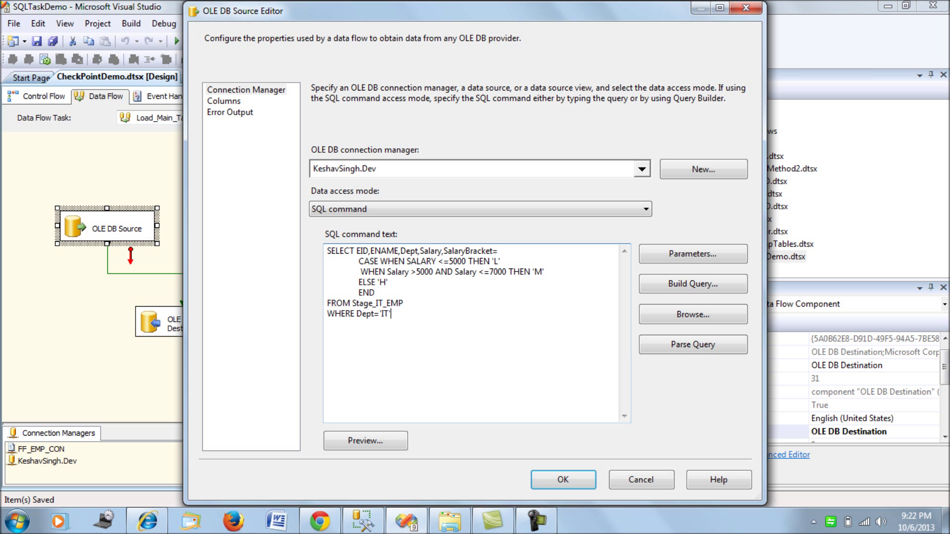
left_click(562, 479)
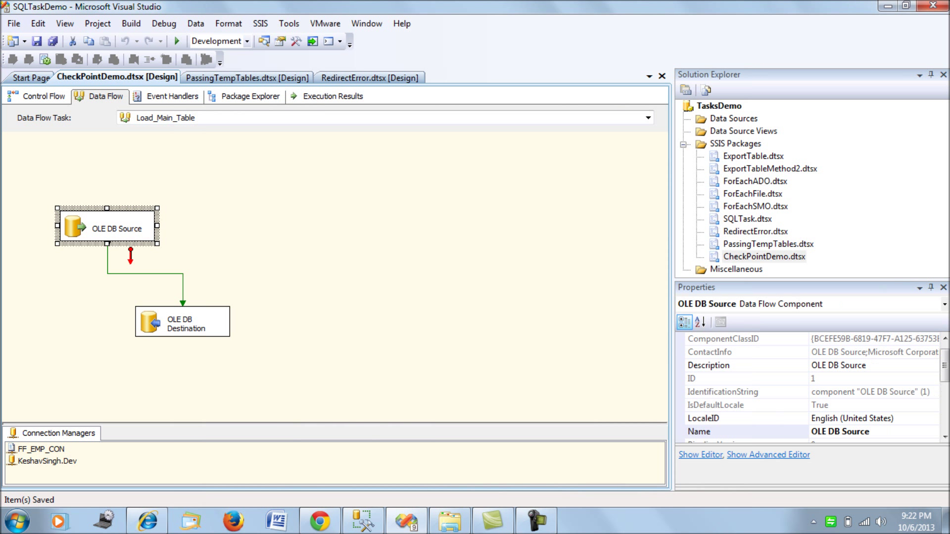
double_click(182, 321)
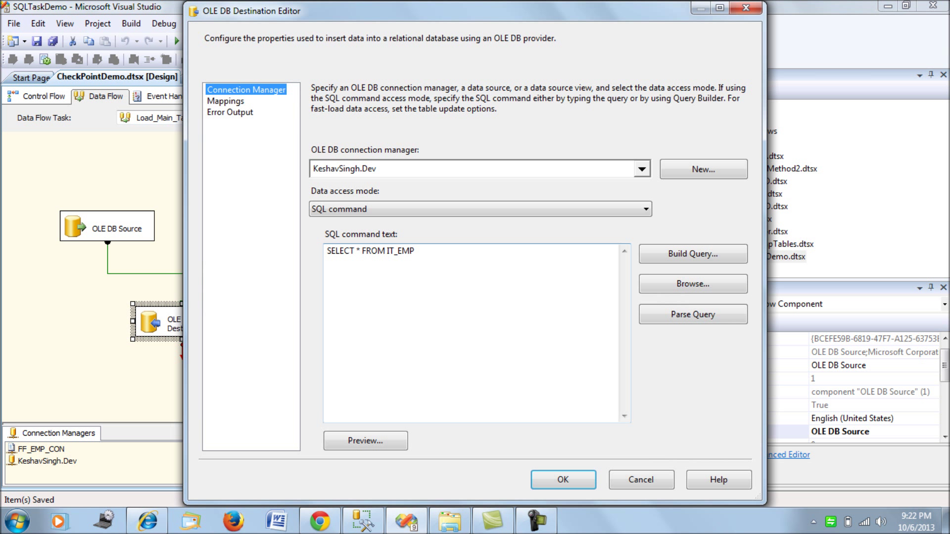
triple_click(369, 251)
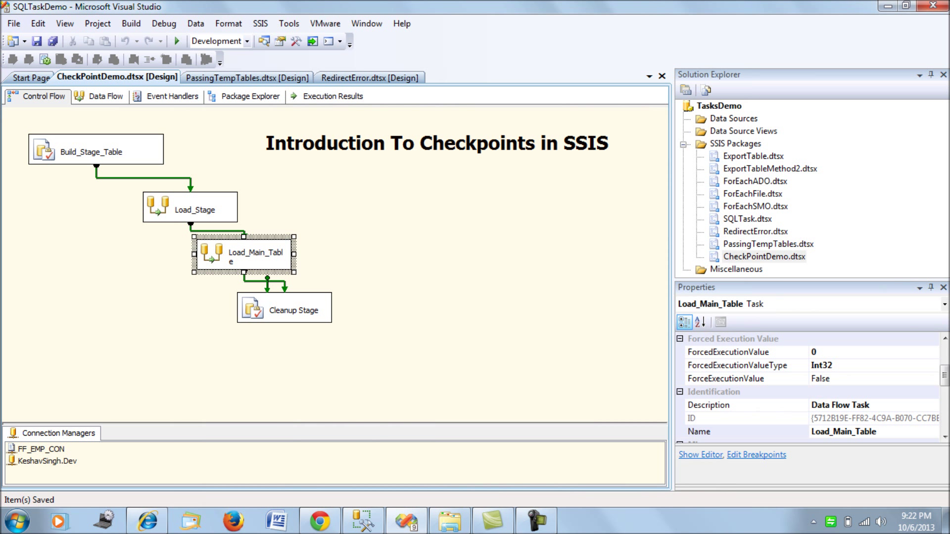
View Cleanup Stage's full SQLStatement, which drops Stage_IT_EMP if it exists
double_click(284, 308)
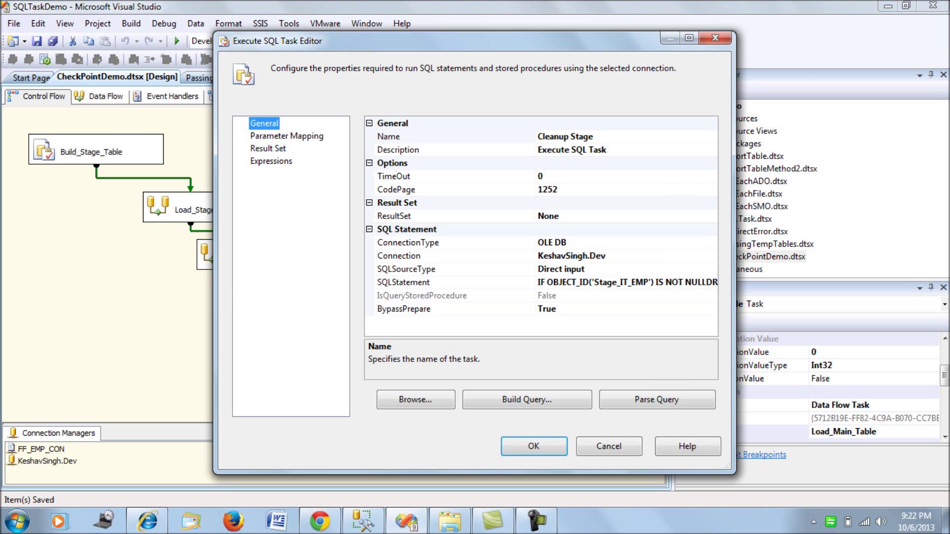
left_click(453, 283)
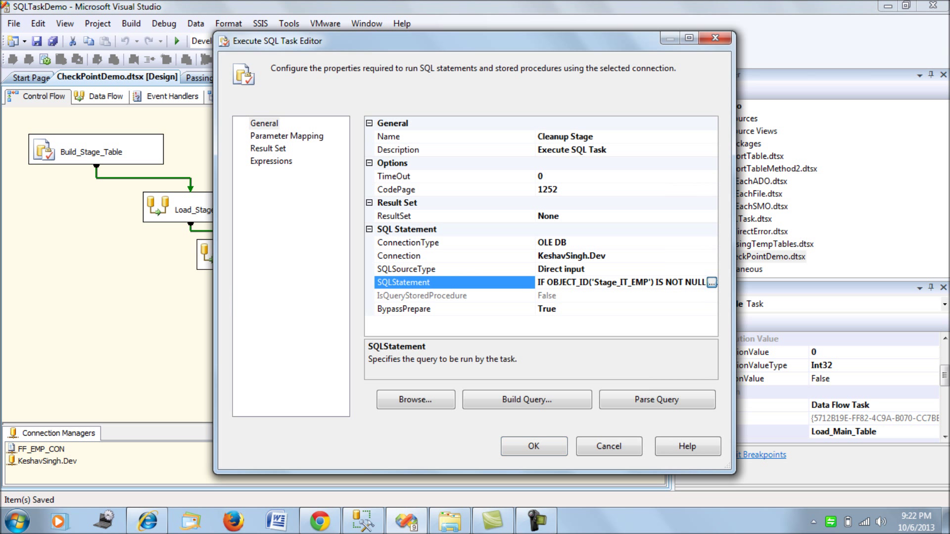
left_click(712, 283)
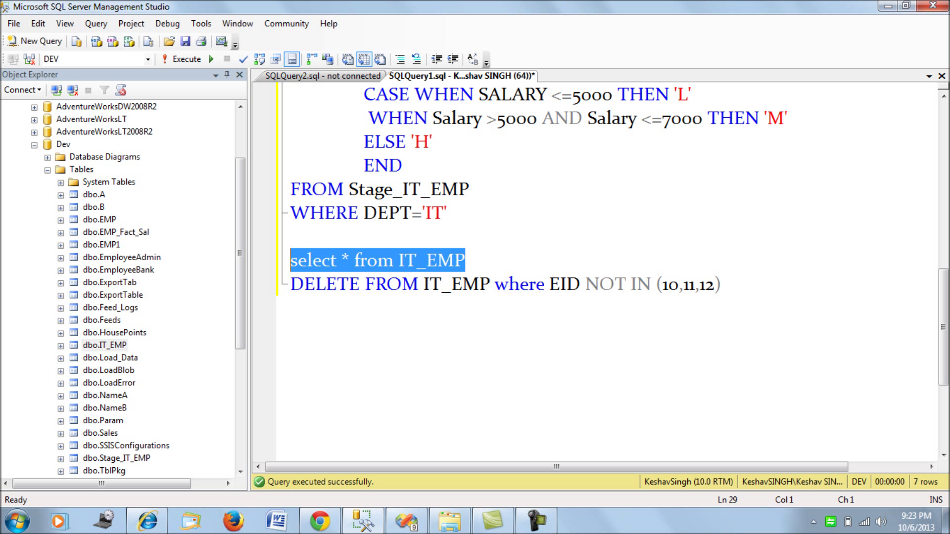
Run the IT_EMP select and check the seven rows' SalaryBracket values
left_click(180, 59)
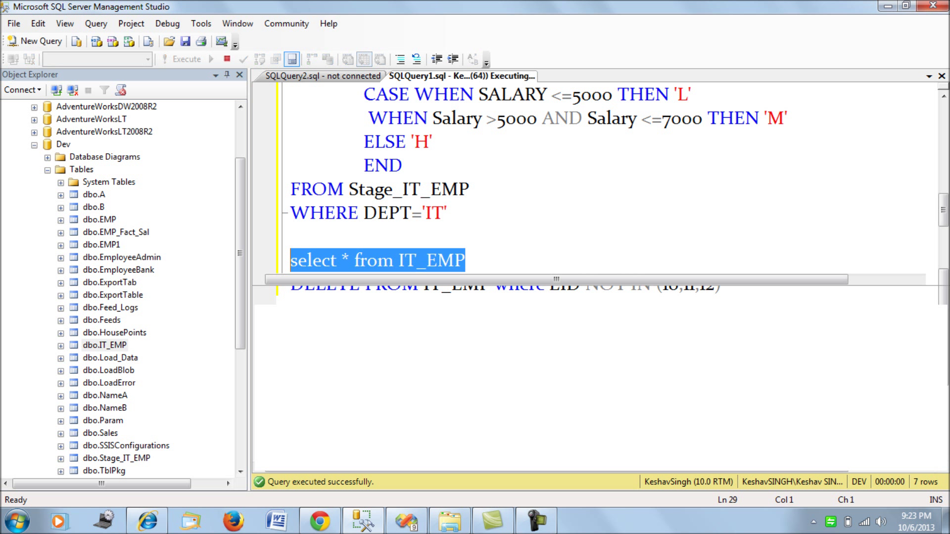
left_click(183, 59)
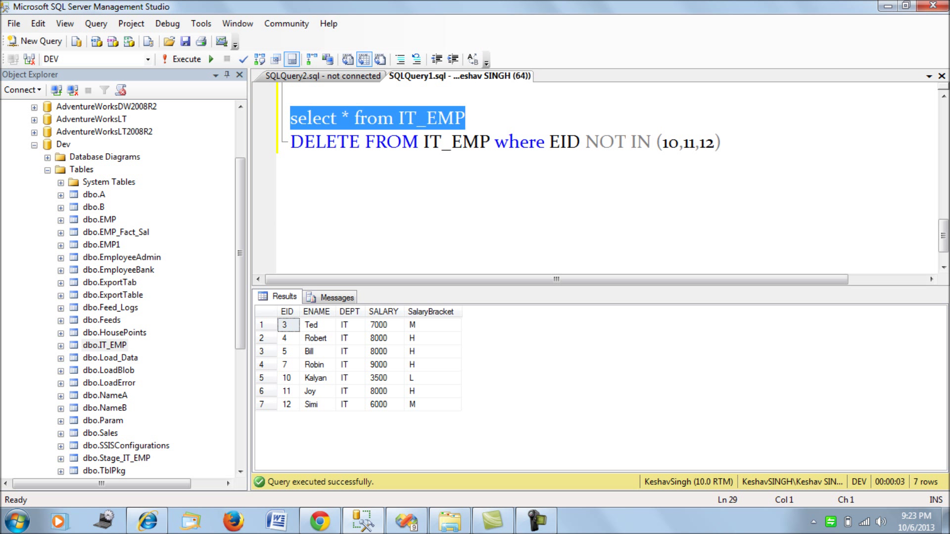
left_click(430, 312)
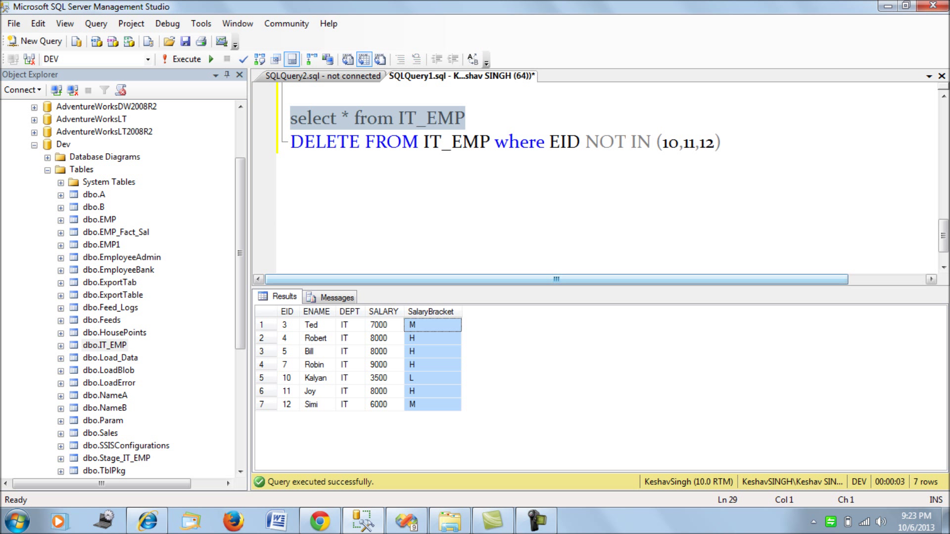
Add and run a Stage_IT_EMP select, confirming the staging table no longer exists
left_click(465, 119)
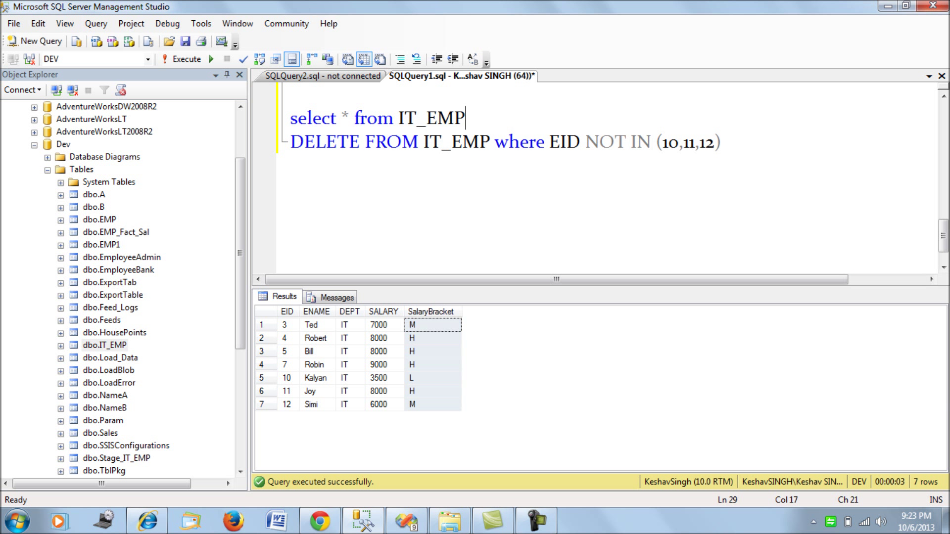
left_click_drag(467, 118, 289, 117)
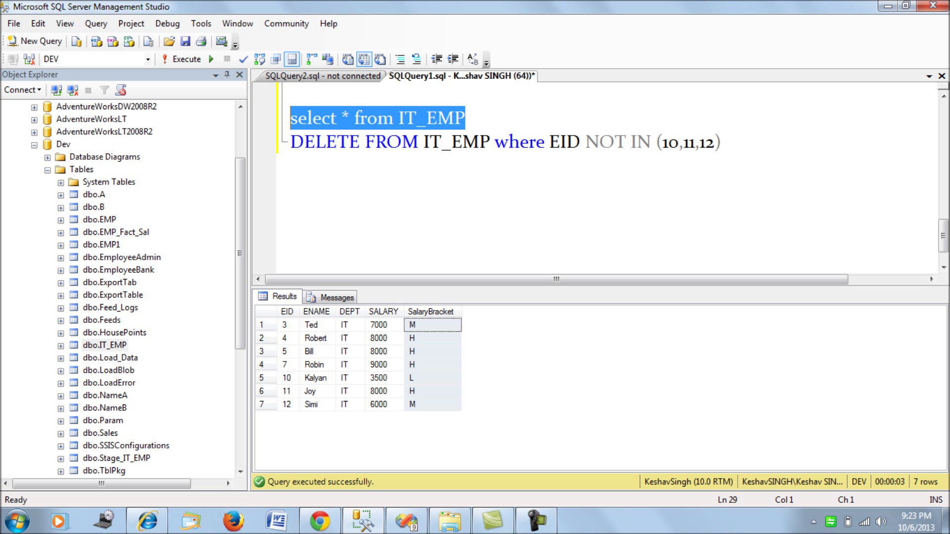
type("select * from IT_EMP")
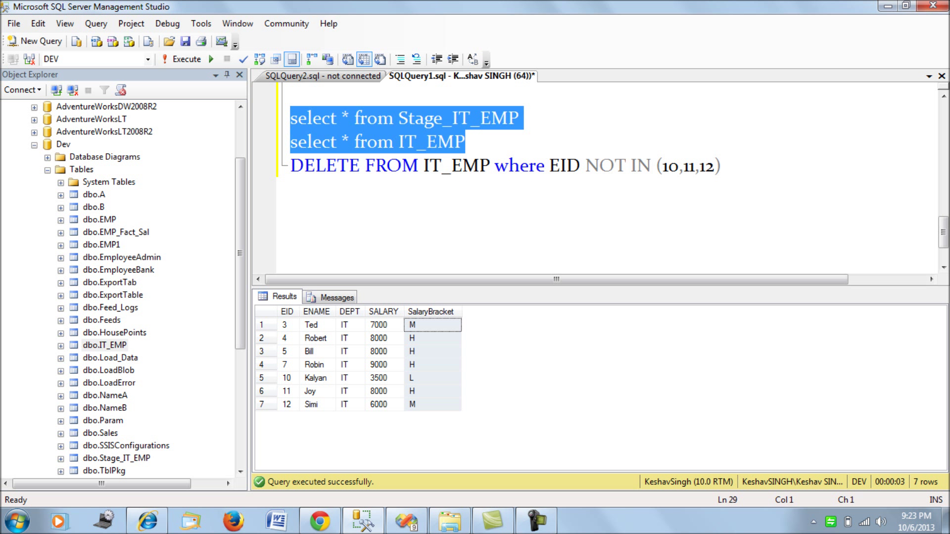
left_click(181, 59)
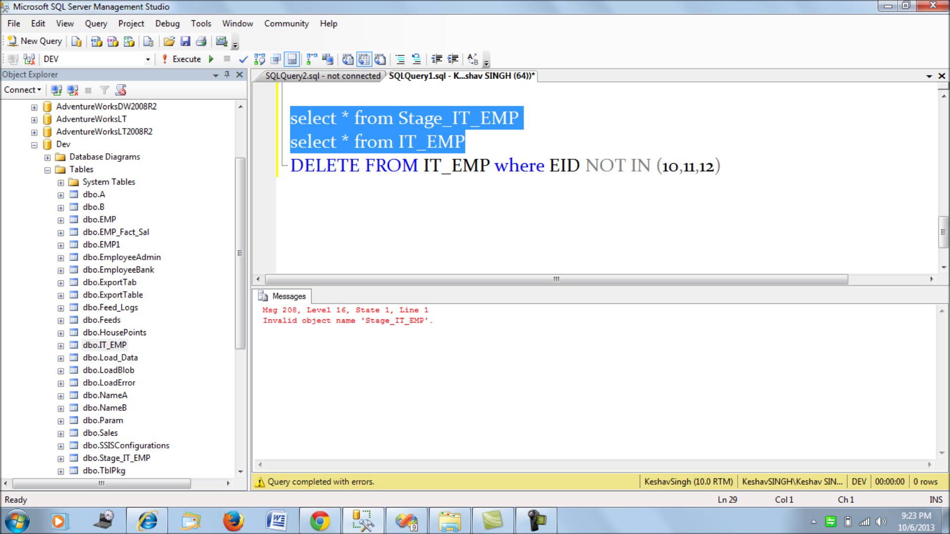
left_click(462, 142)
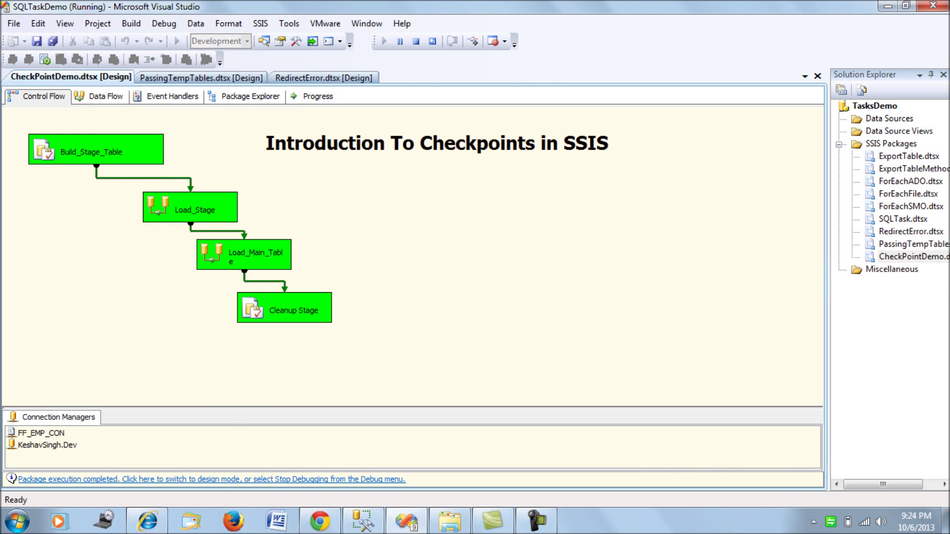
Stop debugging CheckPointDemo, then view Load_Main_Table and Load_Stage task properties
left_click(415, 41)
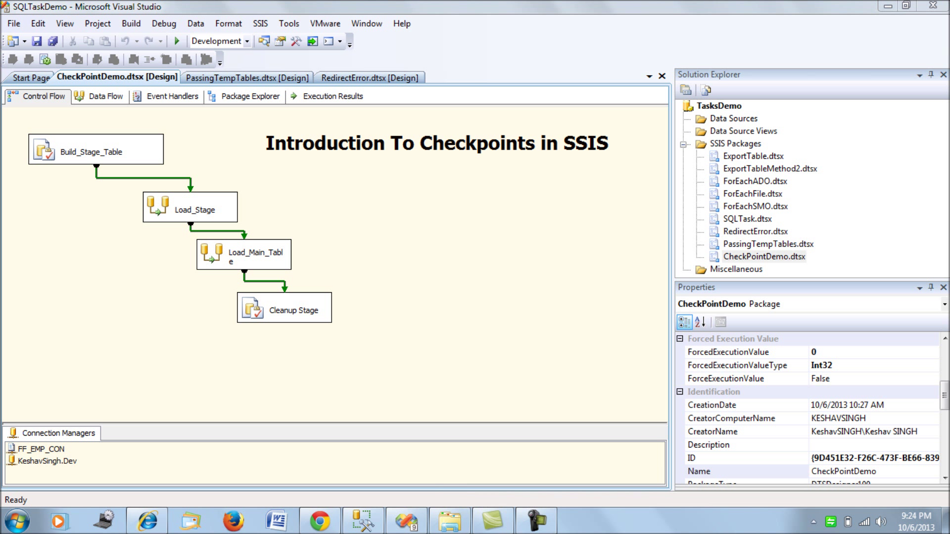
left_click(243, 254)
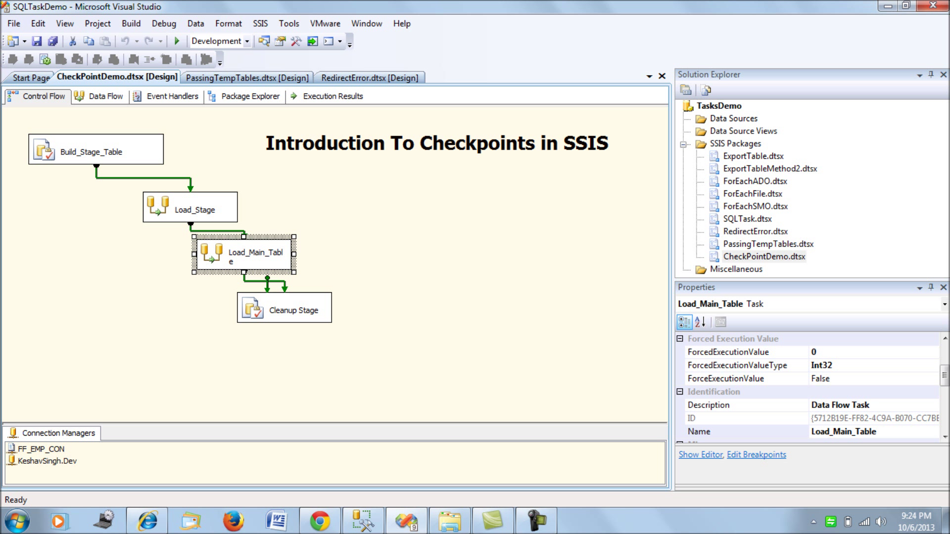
left_click(190, 208)
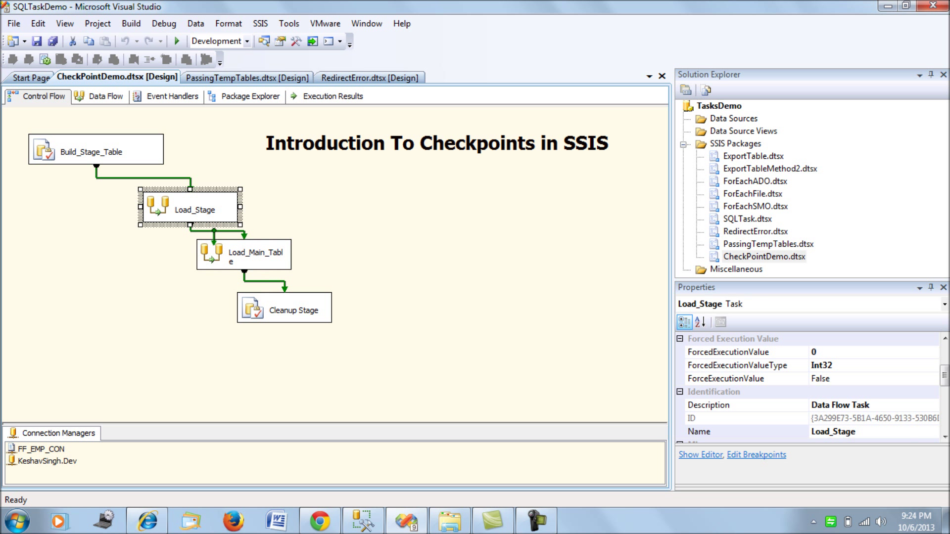
mouse_move(248, 249)
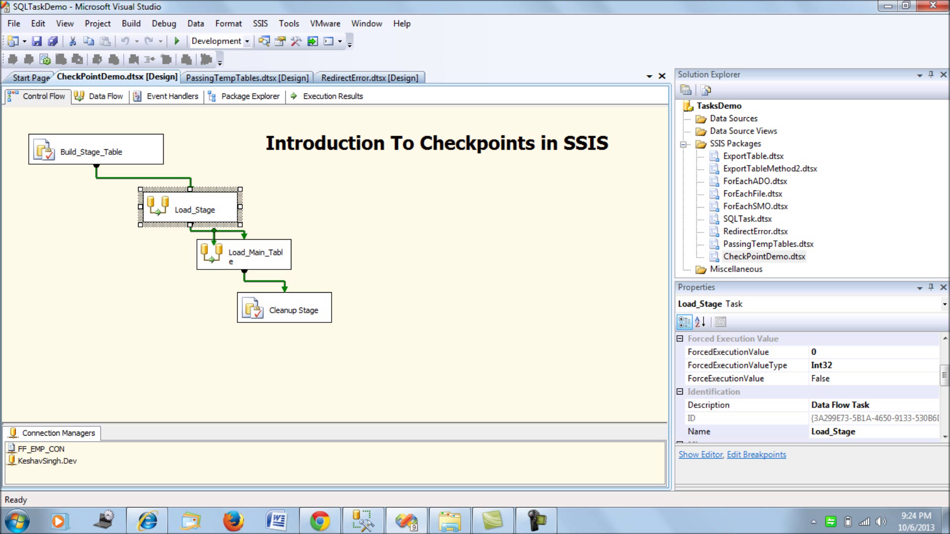
Open package properties and browse for the CheckpointFileName under Checkpoints
left_click(424, 364)
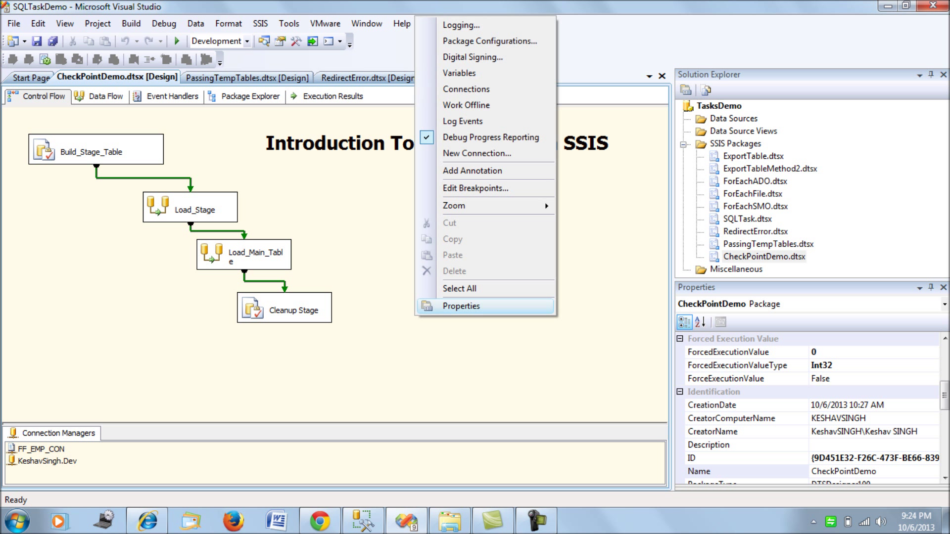
left_click(461, 306)
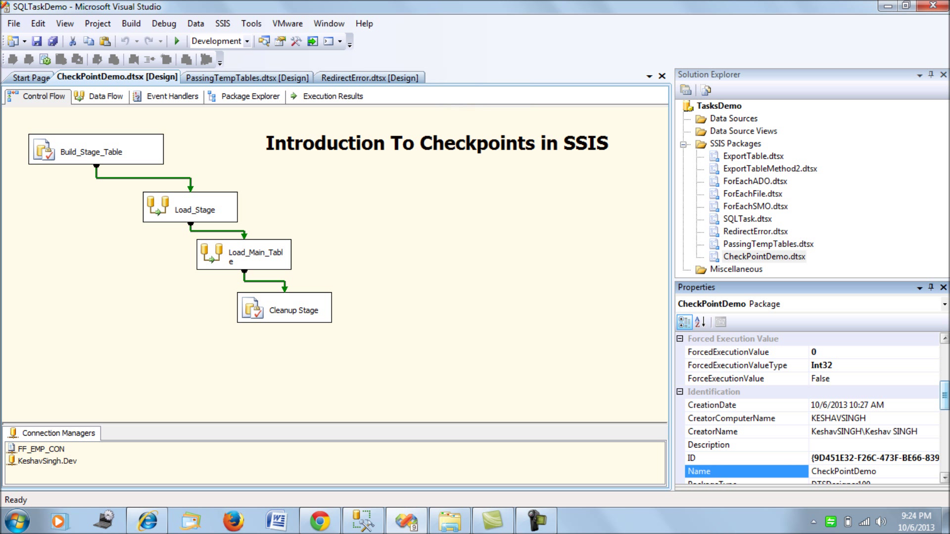
scroll("down", 3)
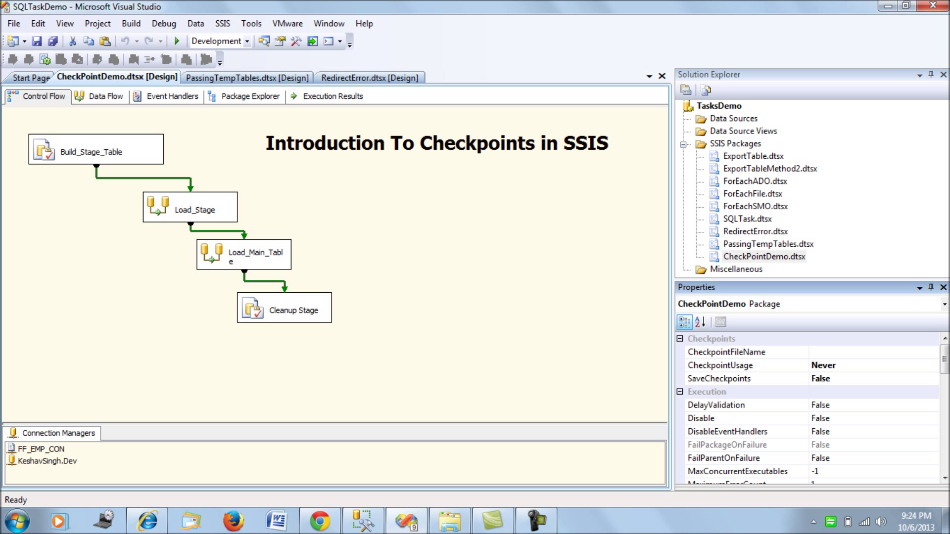
left_click(745, 352)
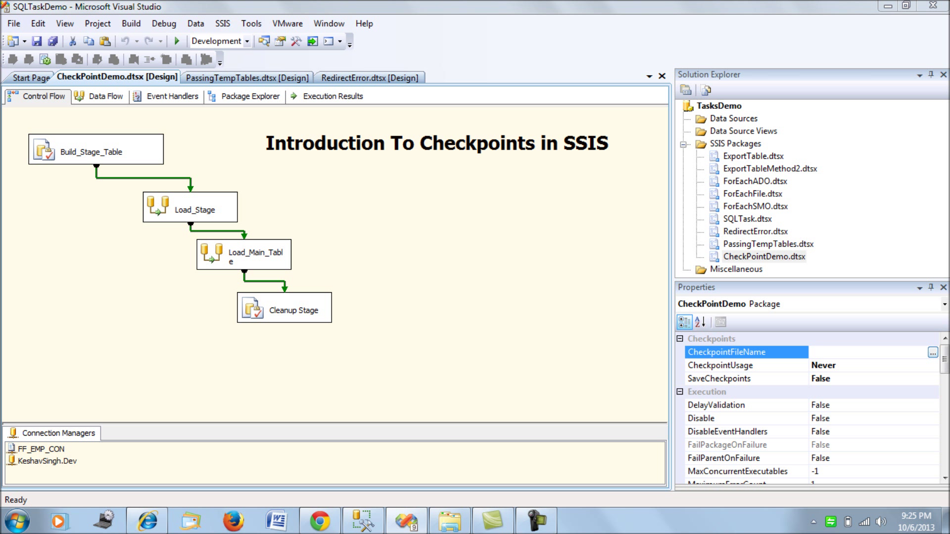
left_click(932, 352)
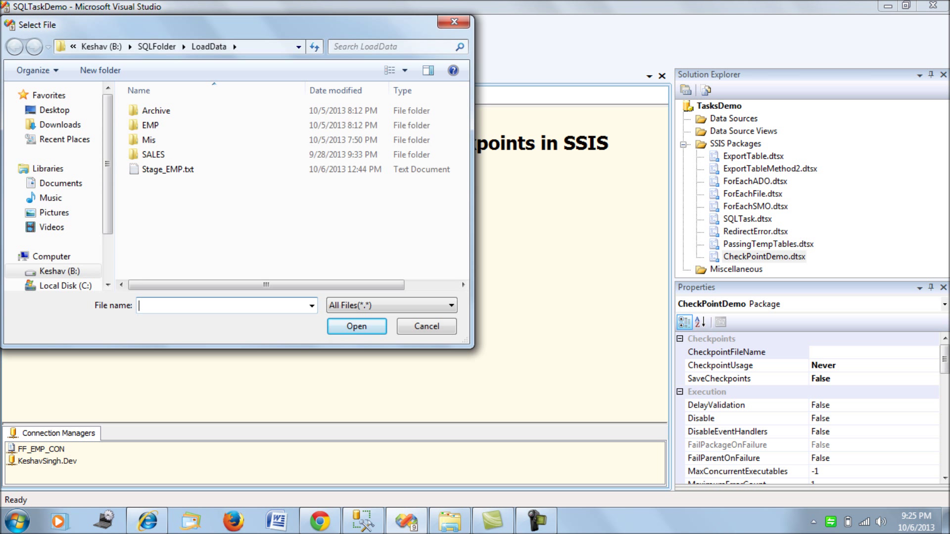
Set the checkpoint file to Chkpoint.xml in the LoadData folder
type("Chkpoint.xml")
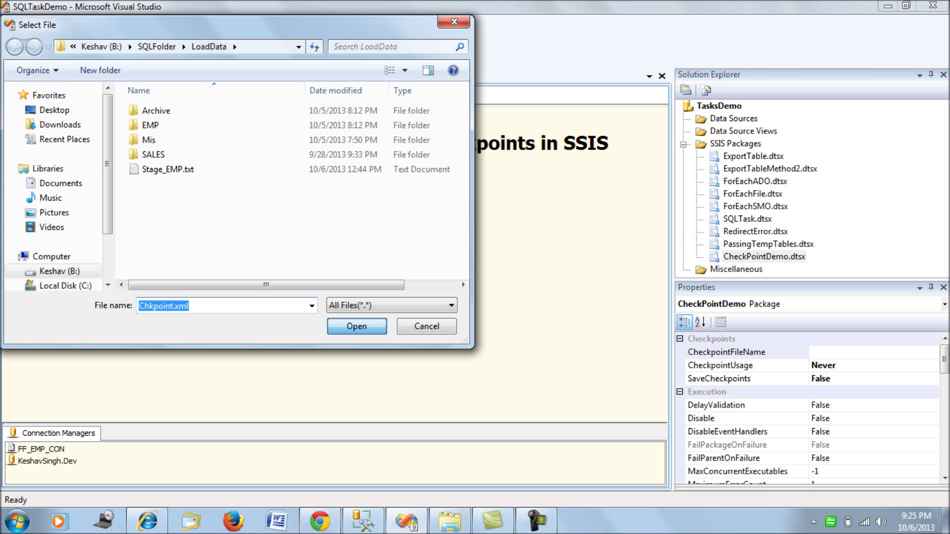
left_click(356, 326)
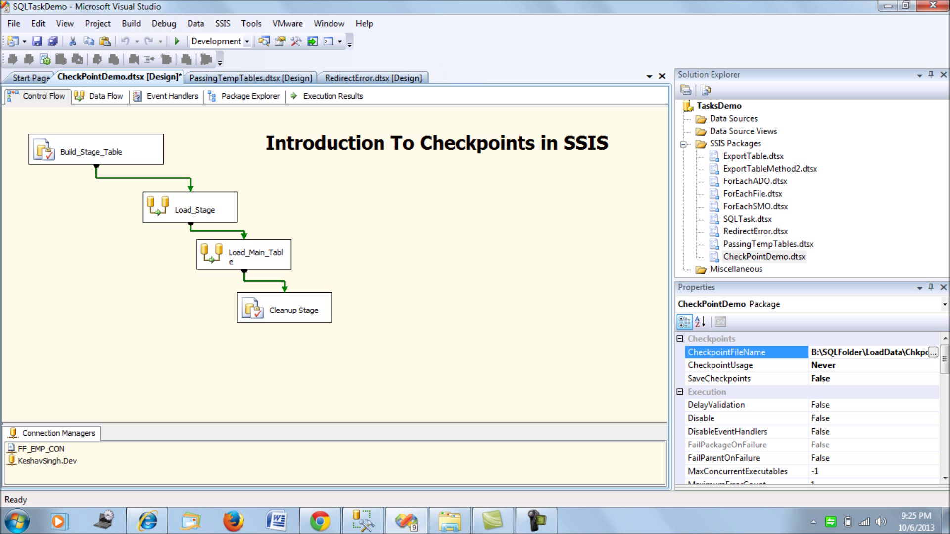
left_click(746, 365)
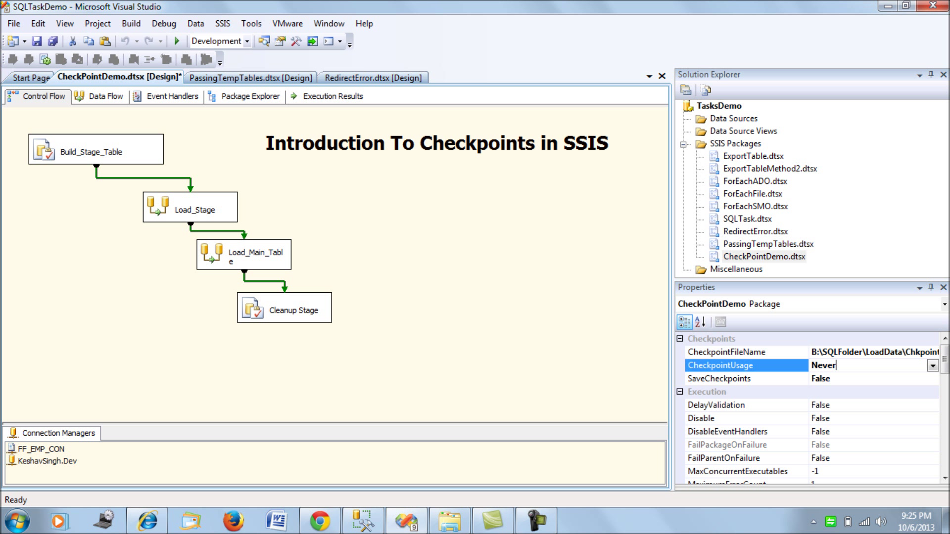
Change the package's CheckpointUsage from Never to IfExists
left_click(932, 364)
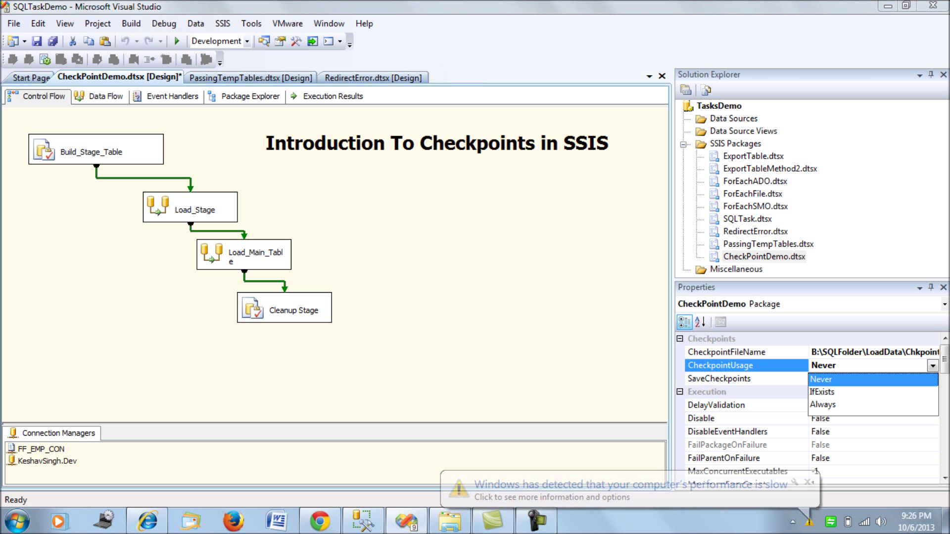
left_click(821, 392)
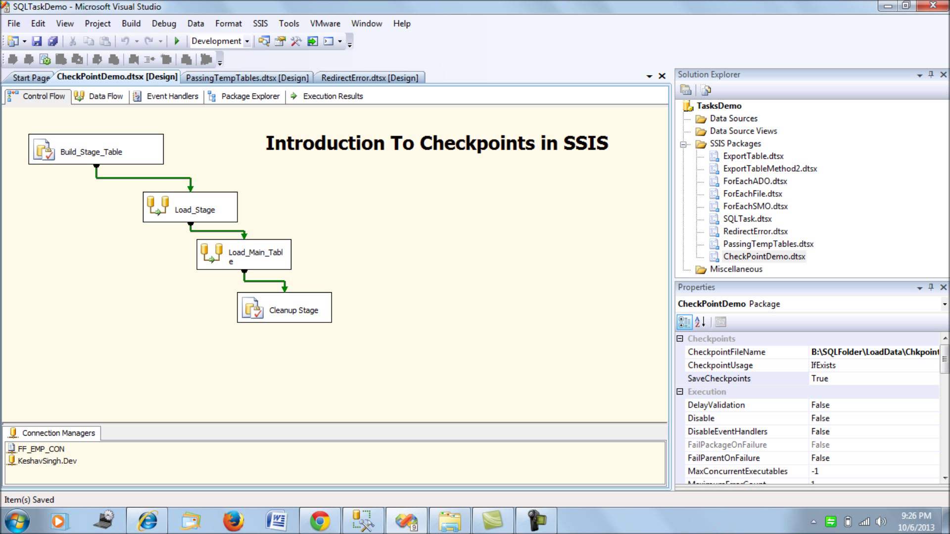
mouse_move(242, 243)
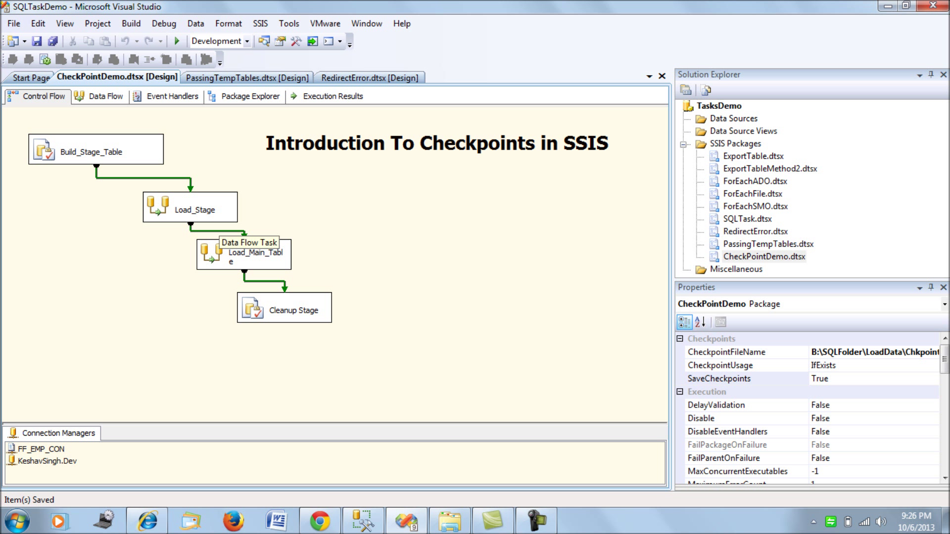
left_click(194, 210)
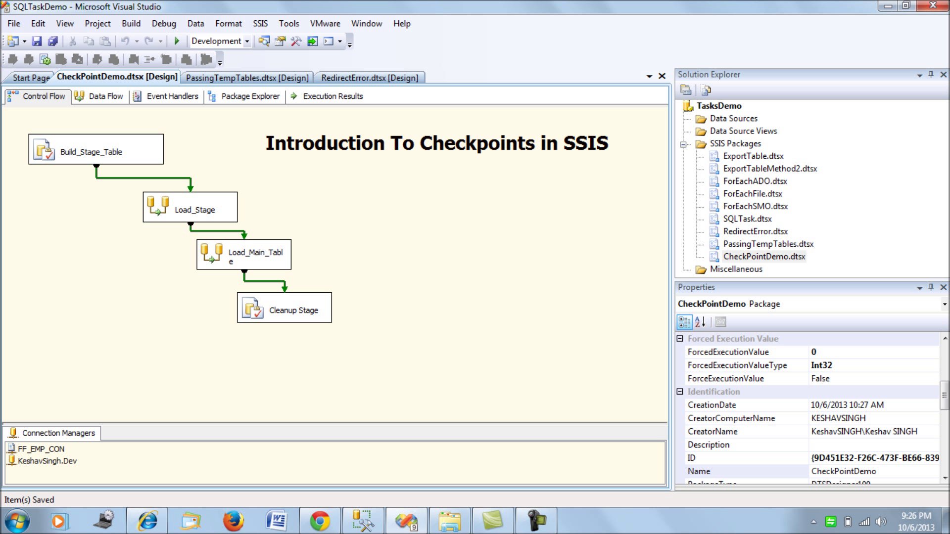
left_click(243, 254)
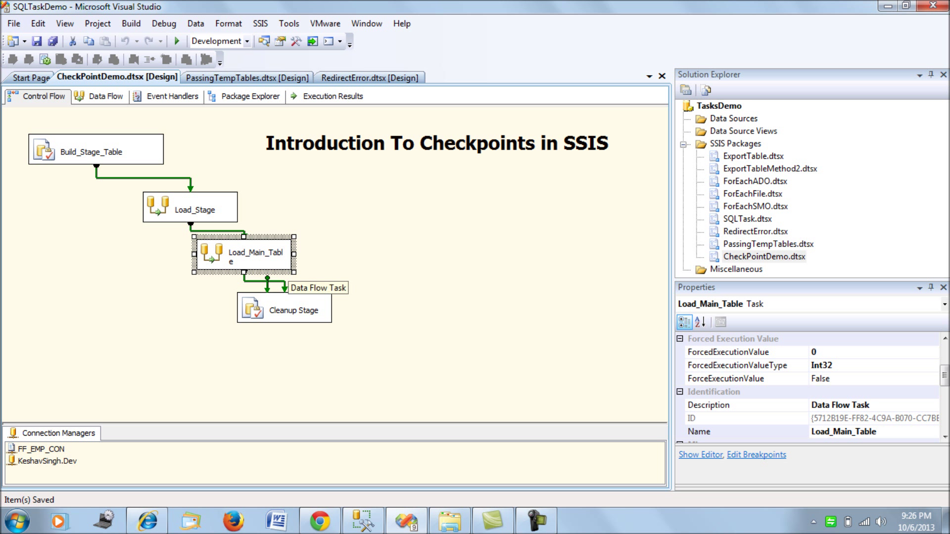
double_click(253, 253)
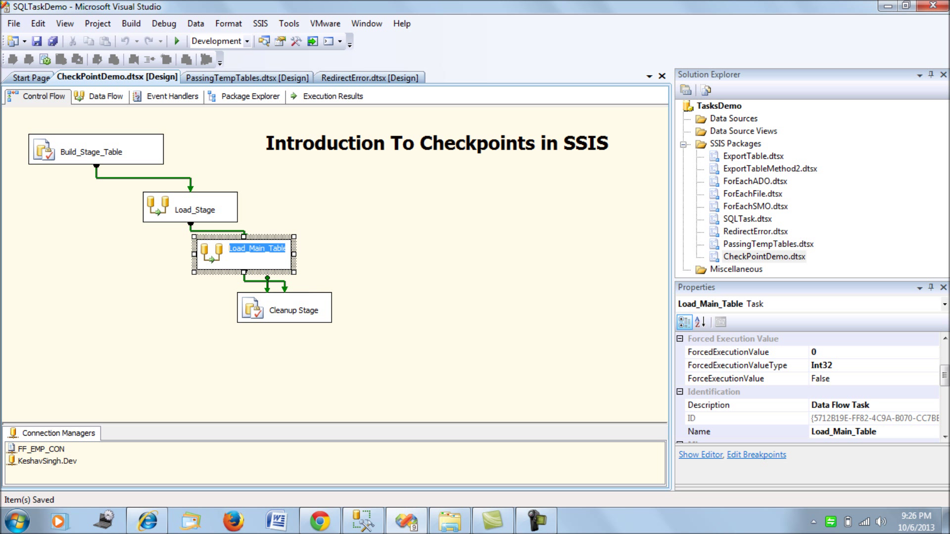
left_click(727, 432)
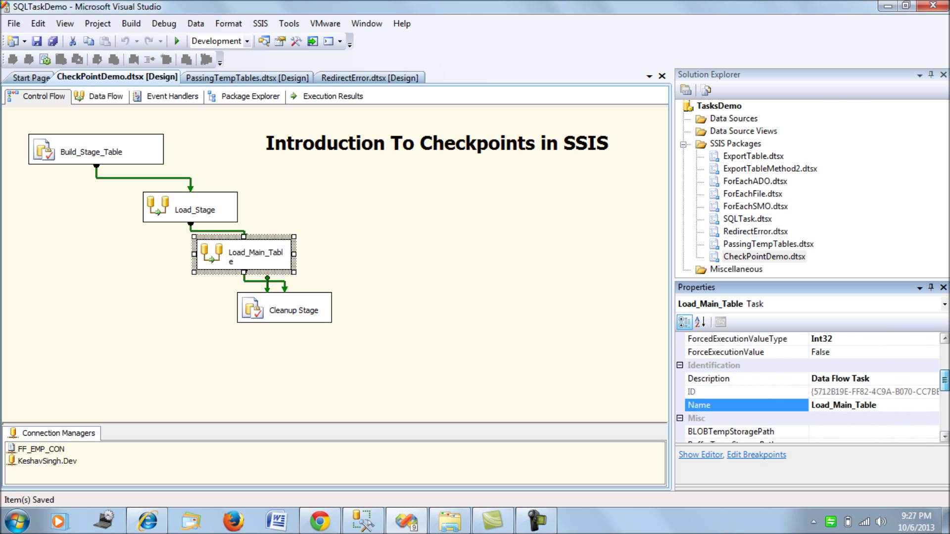
scroll("down", 3)
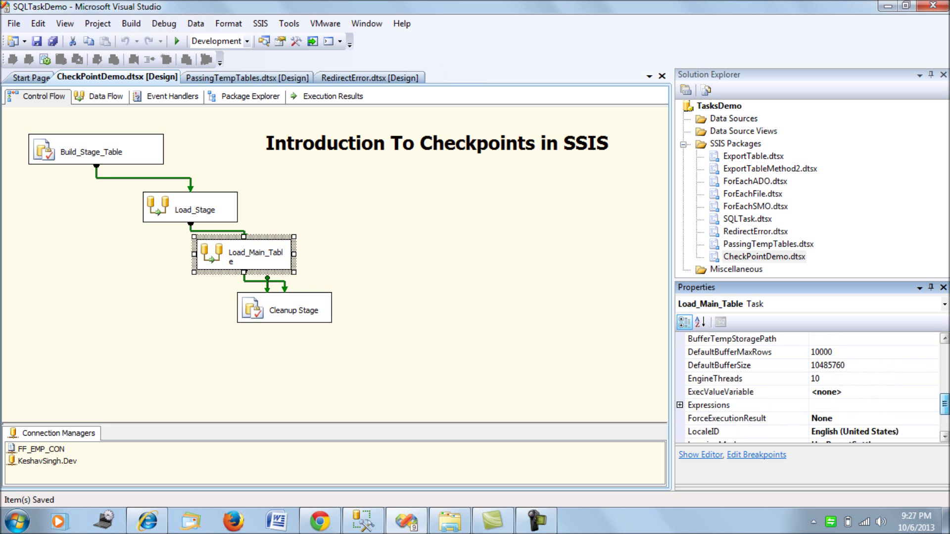
scroll("down", 3)
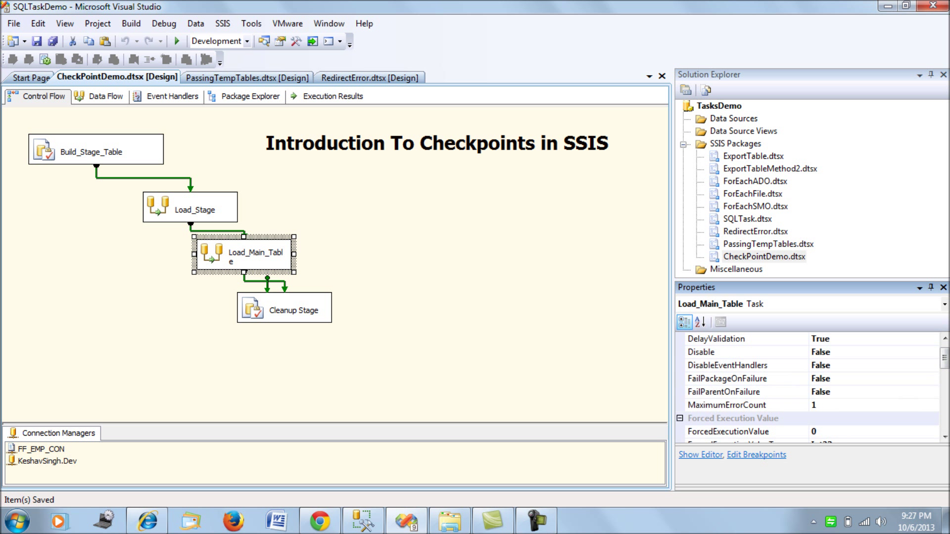
left_click(727, 378)
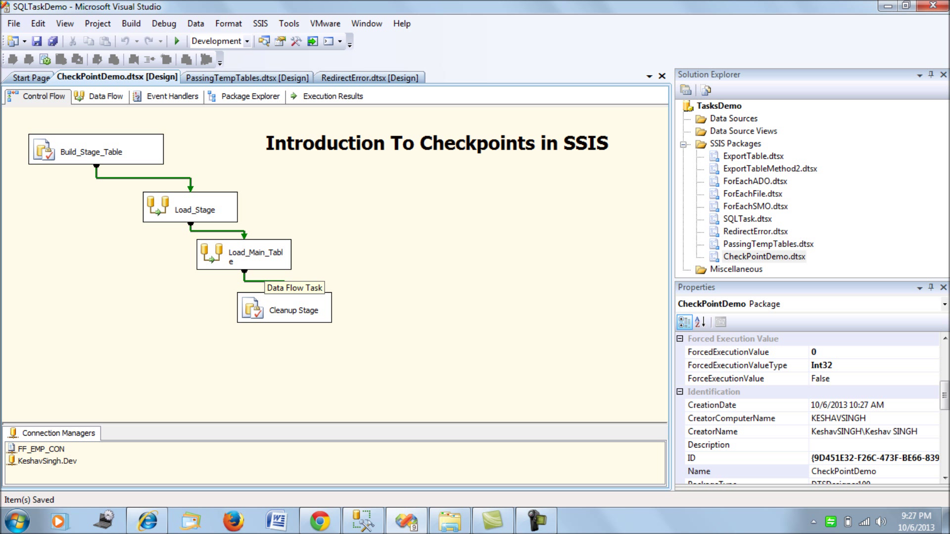
Point Load_Main_Table's destination command at IT_EMP11 and run the CheckPointDemo package
left_click(100, 95)
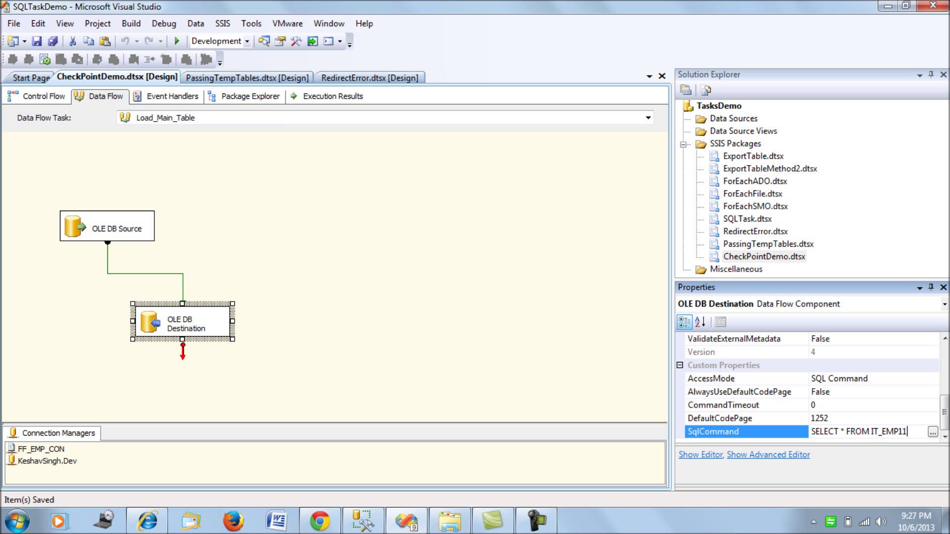
left_click(35, 97)
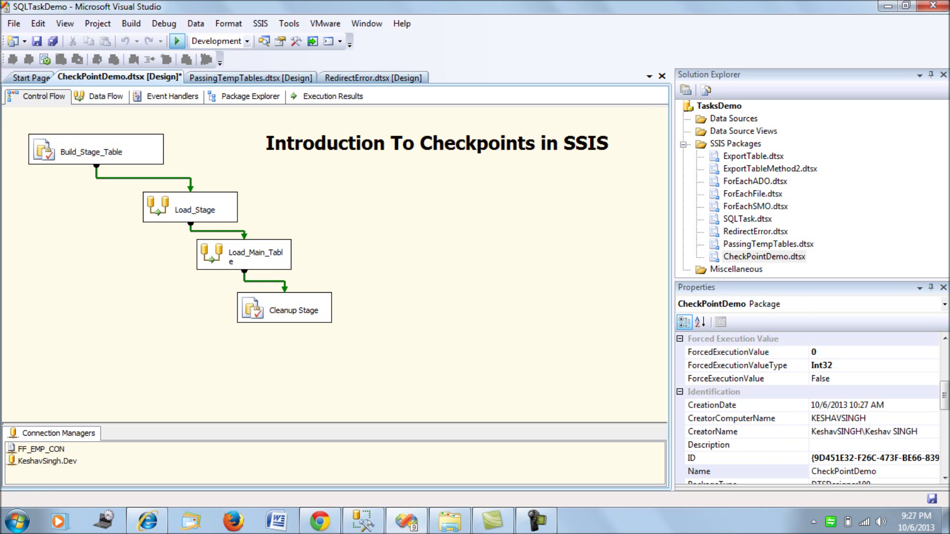
left_click(176, 40)
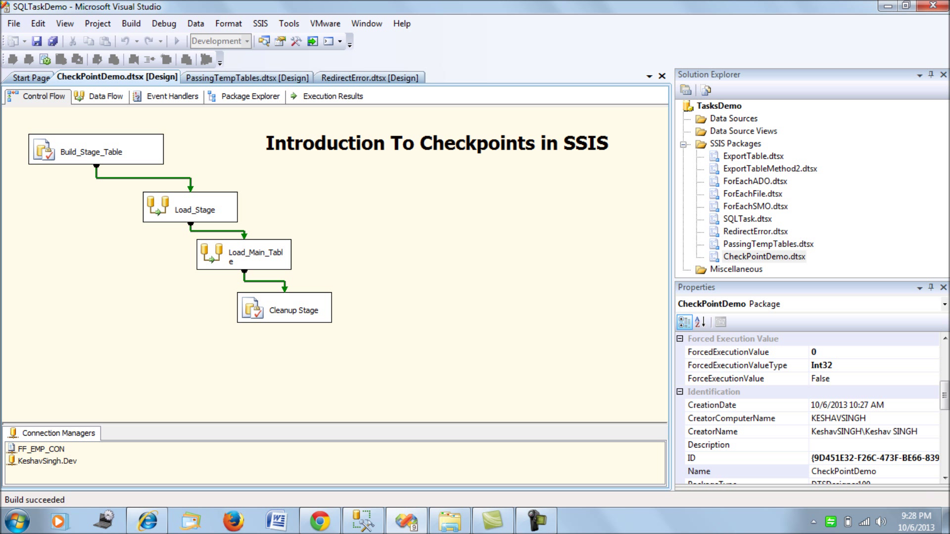
left_click(176, 41)
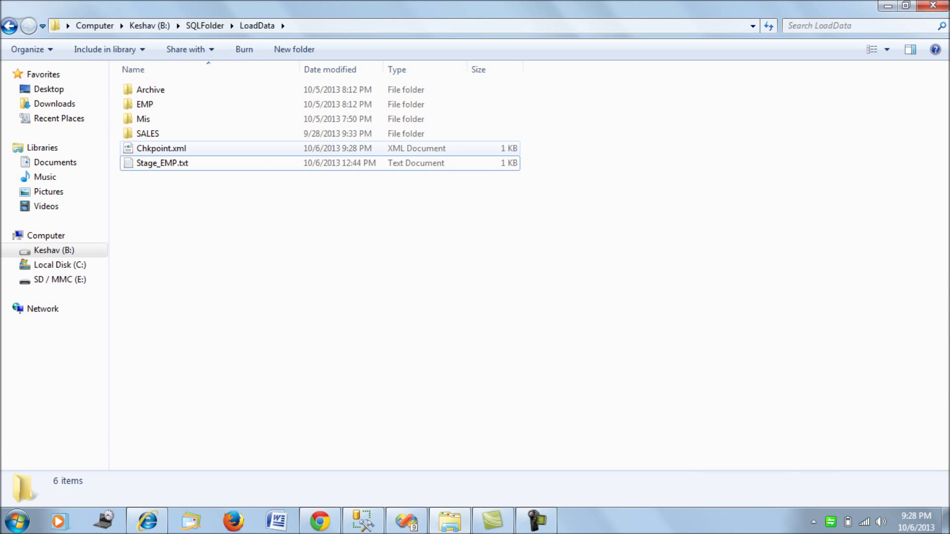
Open the Chkpoint.xml checkpoint file from the LoadData folder
left_click(161, 148)
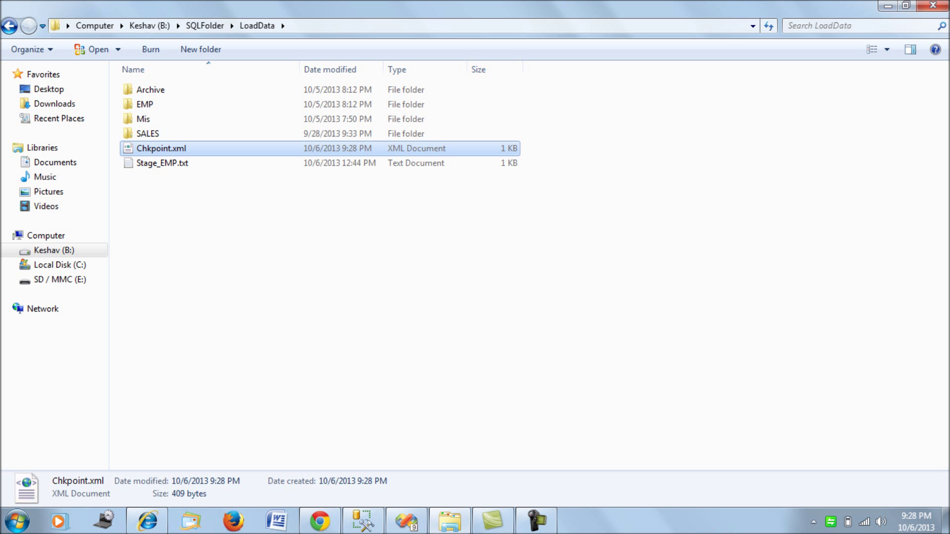
double_click(162, 148)
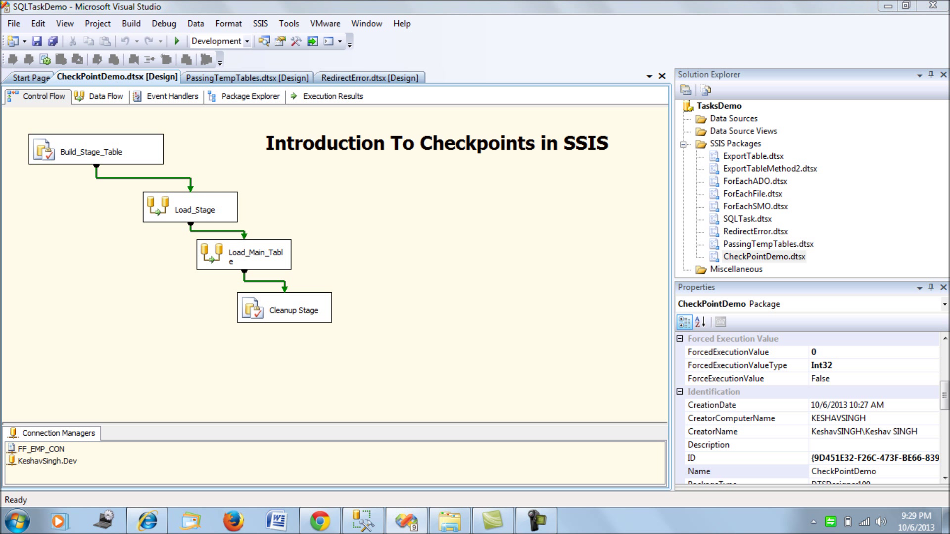
Change the OLE DB Destination SqlCommand back to SELECT * FROM IT_EMP
left_click(100, 96)
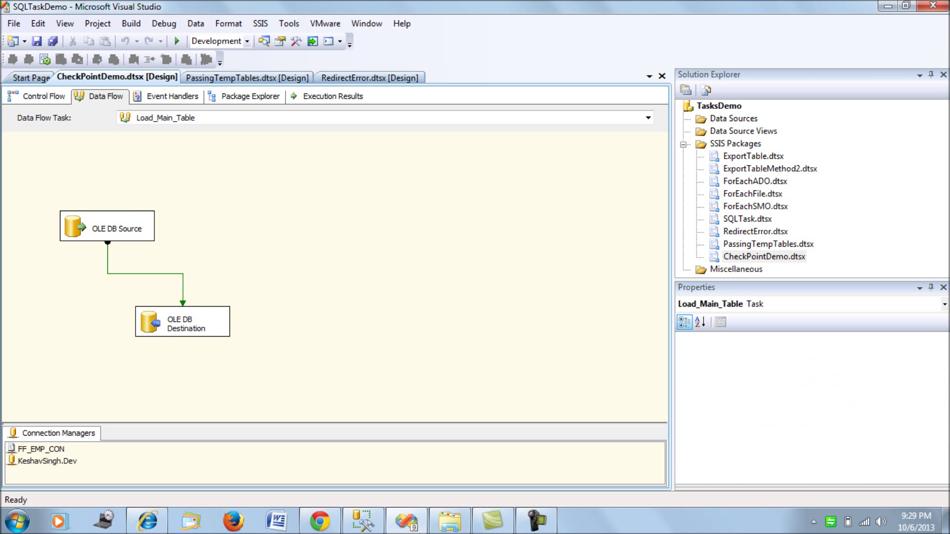
left_click(182, 321)
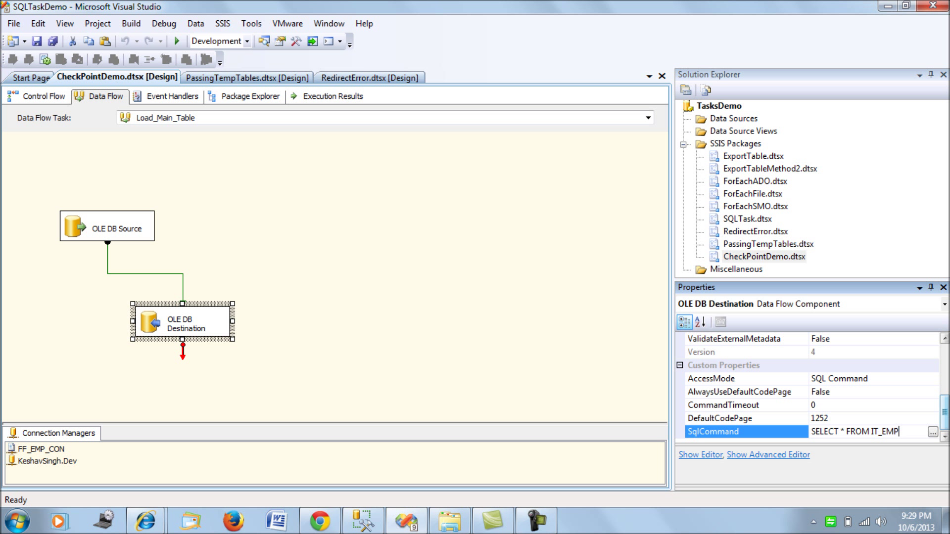
left_click(41, 96)
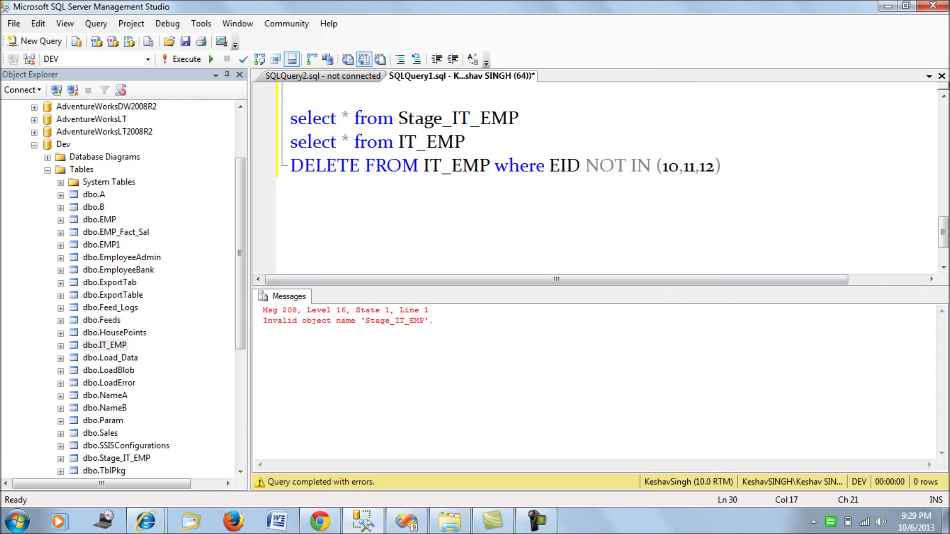
Run select * from Stage_IT_EMP to list the seven staged employees
left_click_drag(290, 118, 521, 117)
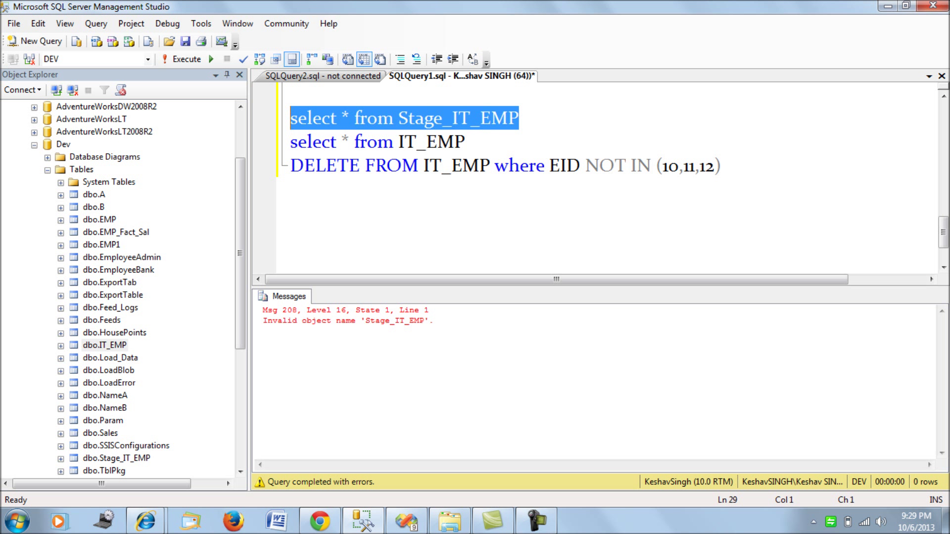
left_click(192, 59)
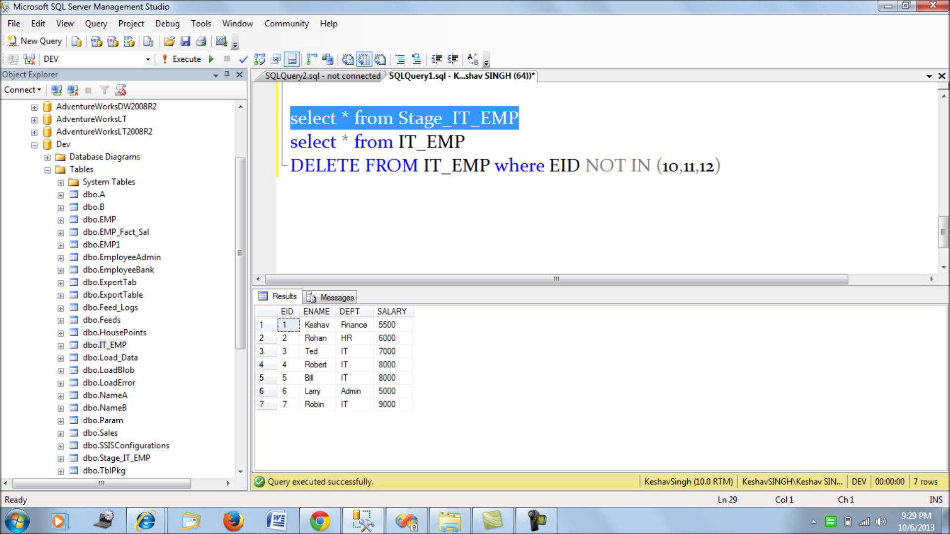
mouse_move(406, 520)
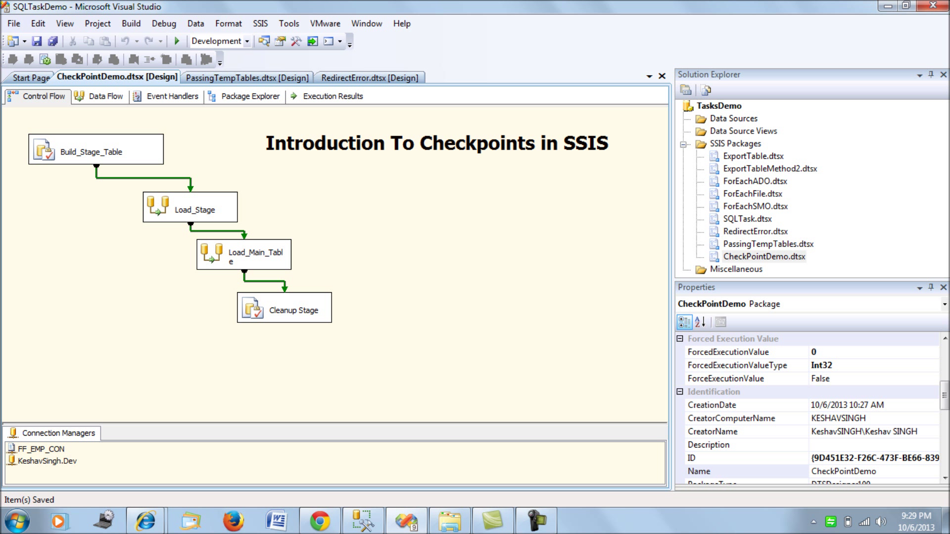
Switch from Visual Studio back to Management Studio's Stage_IT_EMP results
left_click(176, 41)
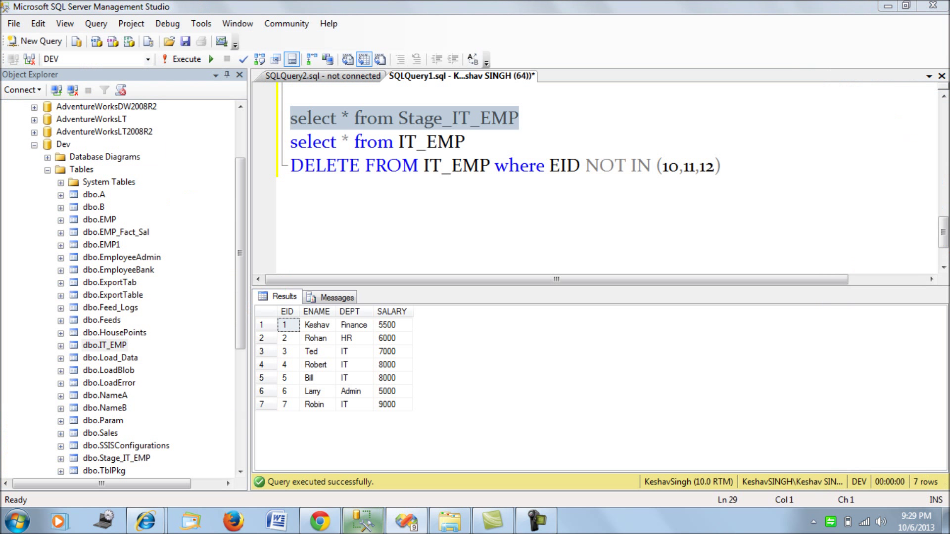
Rerun the Stage_IT_EMP query (invalid object), then query IT_EMP to see seven employees
double_click(457, 118)
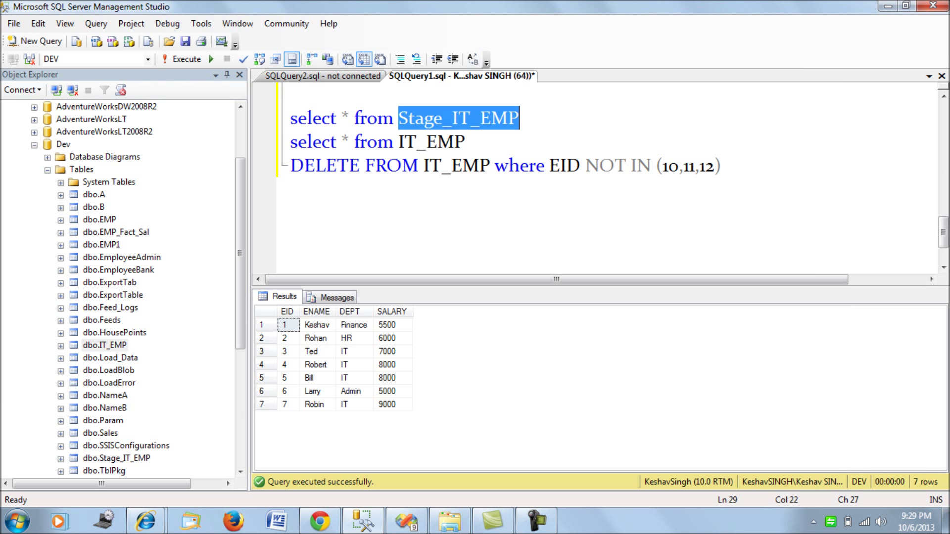
left_click(183, 59)
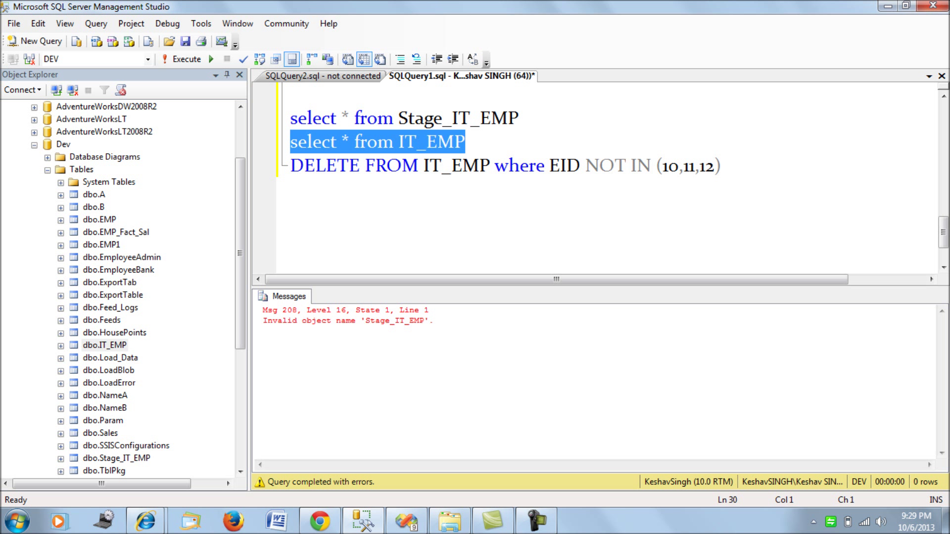
left_click(178, 59)
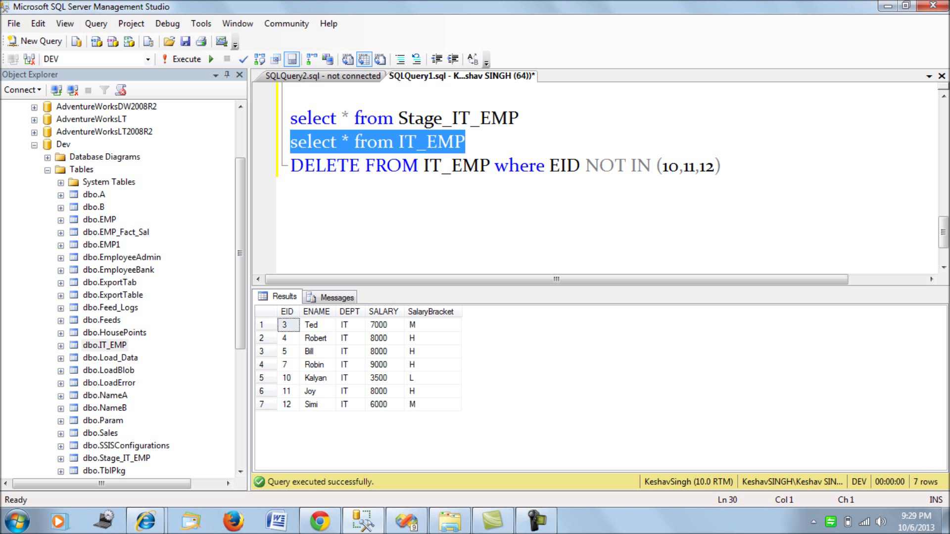